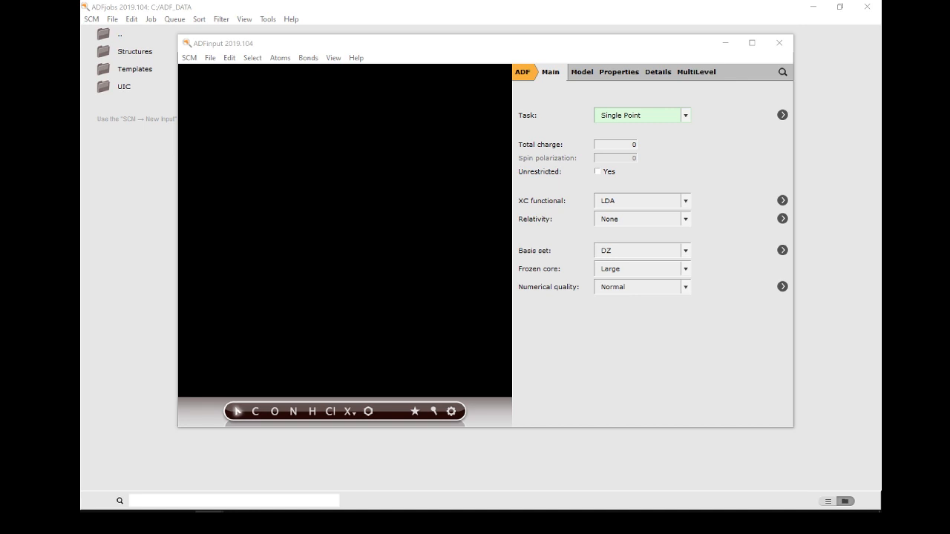
{"action": "mouse_move", "coordinate": [528, 92]}
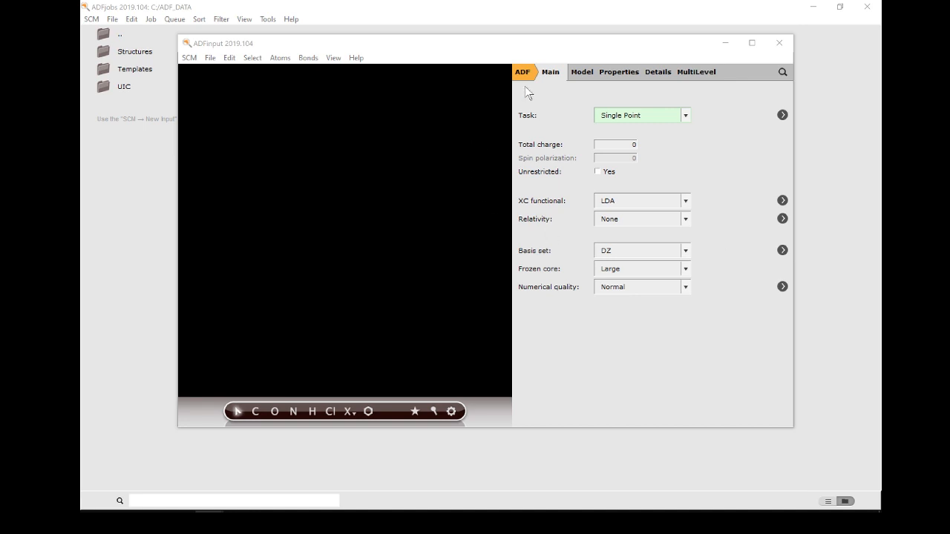
Step: Switch the engine to ReaxFF and import C128 Graphite, mapping atoms to the unit cell
{"action": "left_click", "coordinate": [523, 72]}
{"action": "type", "text": "graphite"}
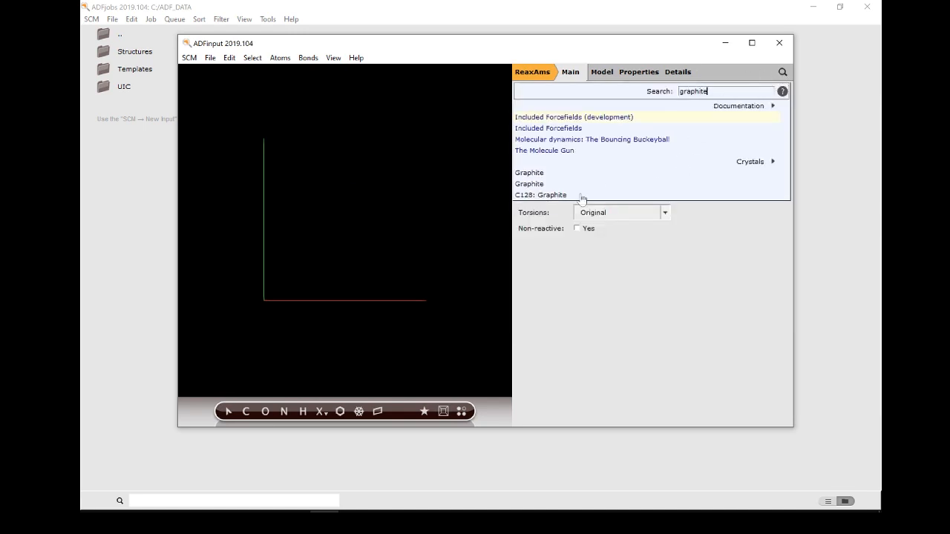
{"action": "left_click", "coordinate": [540, 194]}
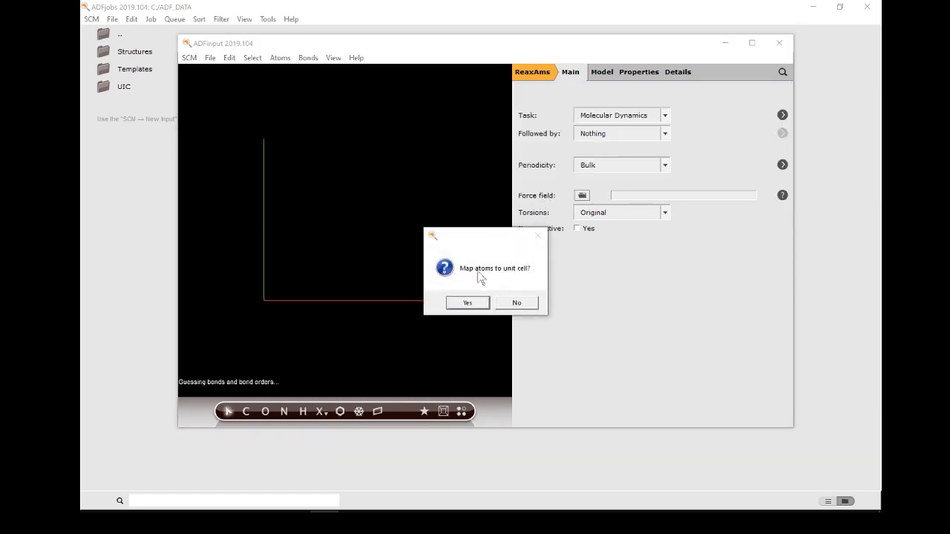
{"action": "left_click", "coordinate": [466, 303]}
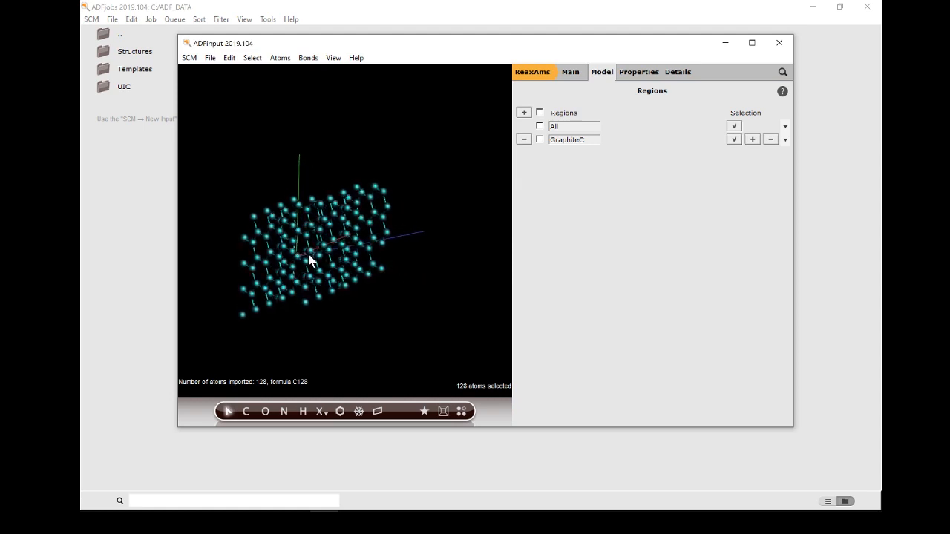
Step: View the layers edge-on, select one graphite layer and keep it as a single graphene sheet
{"action": "left_click_drag", "start_coordinate": [310, 261], "coordinate": [270, 303]}
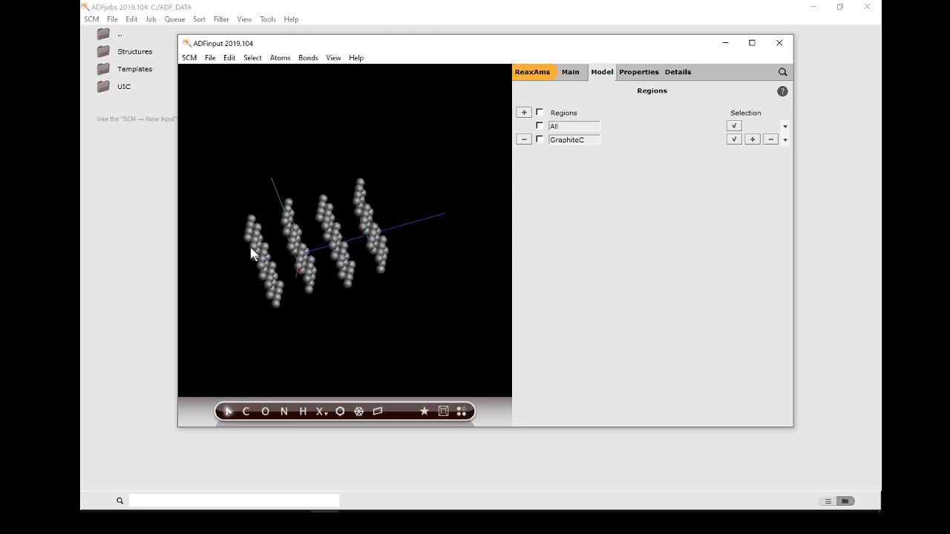
{"action": "mouse_move", "coordinate": [217, 216]}
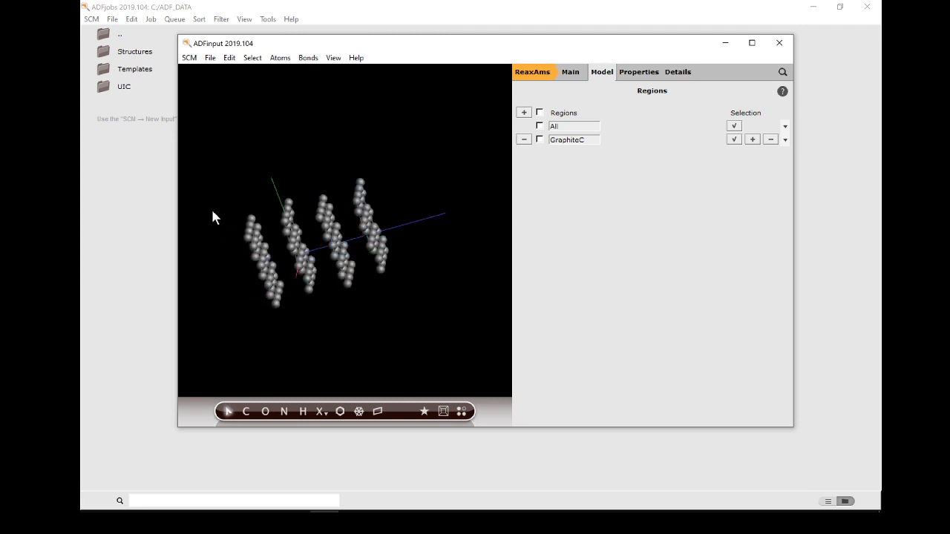
{"action": "left_click_drag", "start_coordinate": [216, 216], "coordinate": [235, 267]}
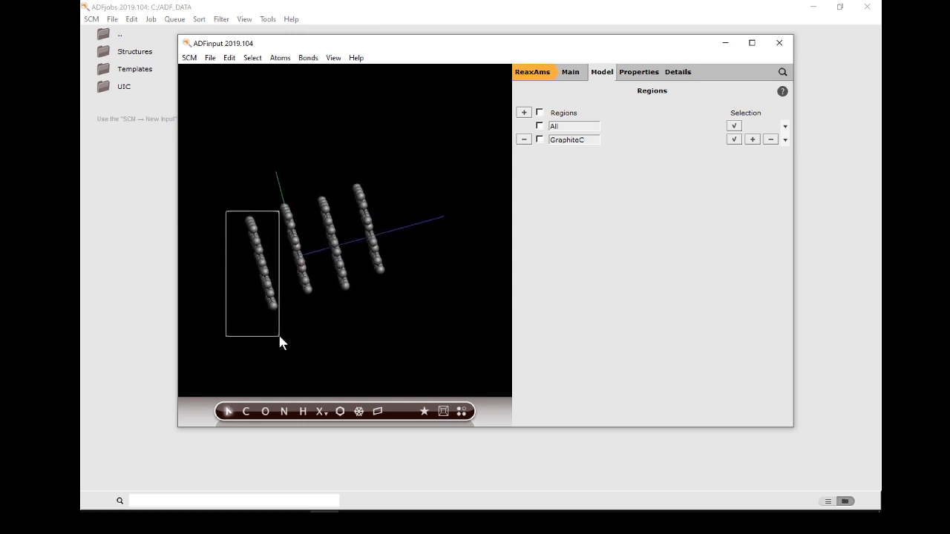
{"action": "left_click_drag", "start_coordinate": [252, 215], "coordinate": [252, 334]}
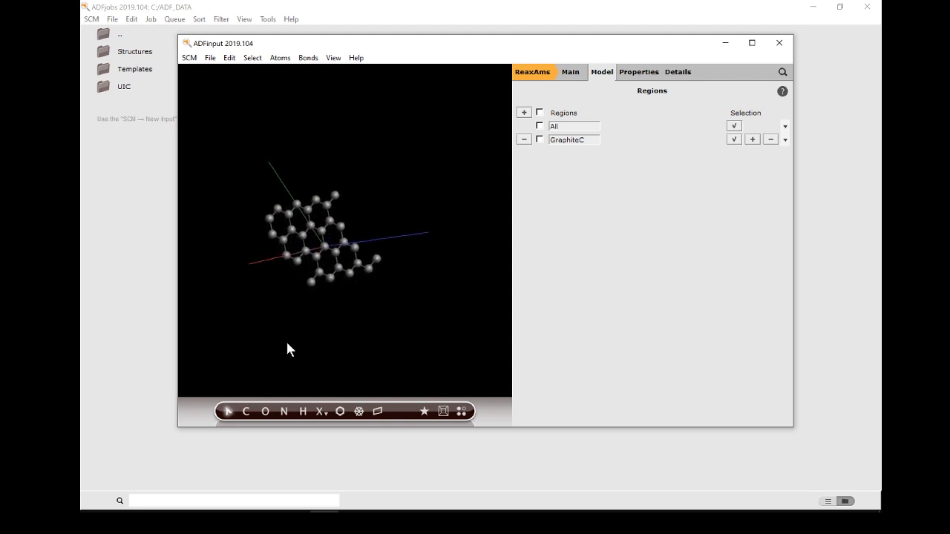
{"action": "left_click_drag", "start_coordinate": [289, 351], "coordinate": [323, 247]}
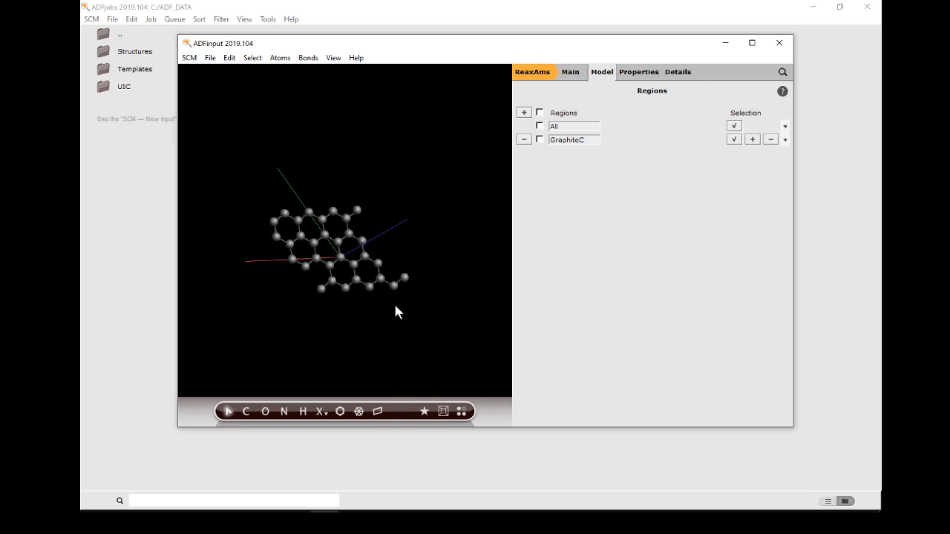
Step: In the Lattice panel, set the third lattice vector's z component to 100 Å
{"action": "left_click", "coordinate": [601, 71]}
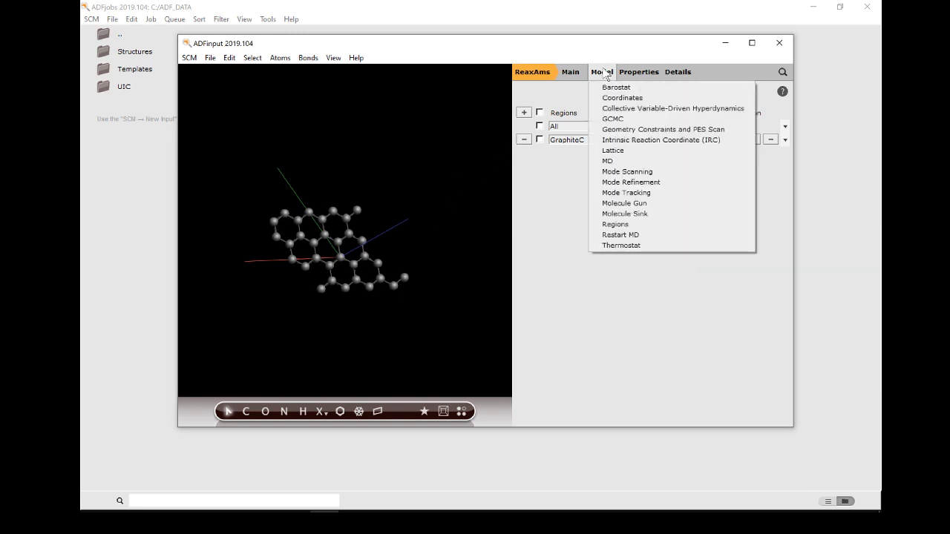
{"action": "mouse_move", "coordinate": [613, 150]}
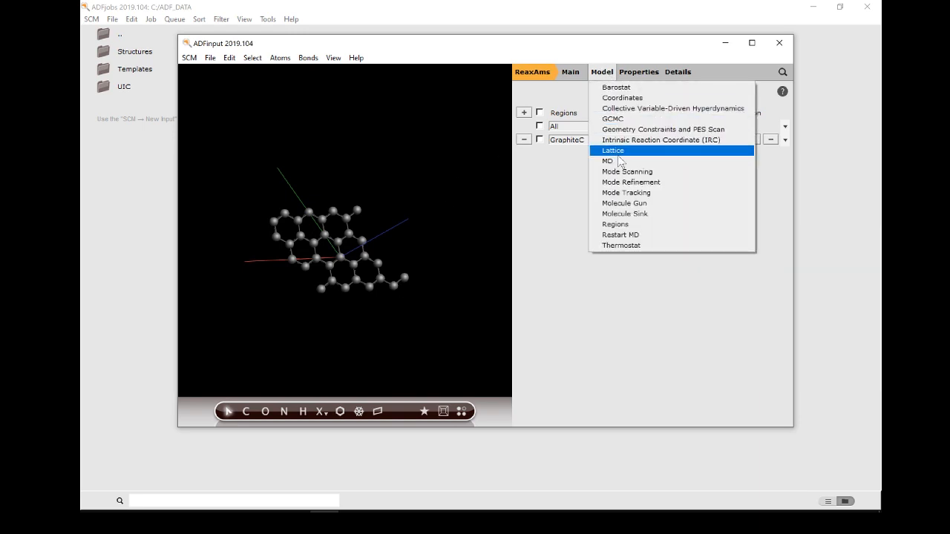
{"action": "left_click", "coordinate": [611, 150]}
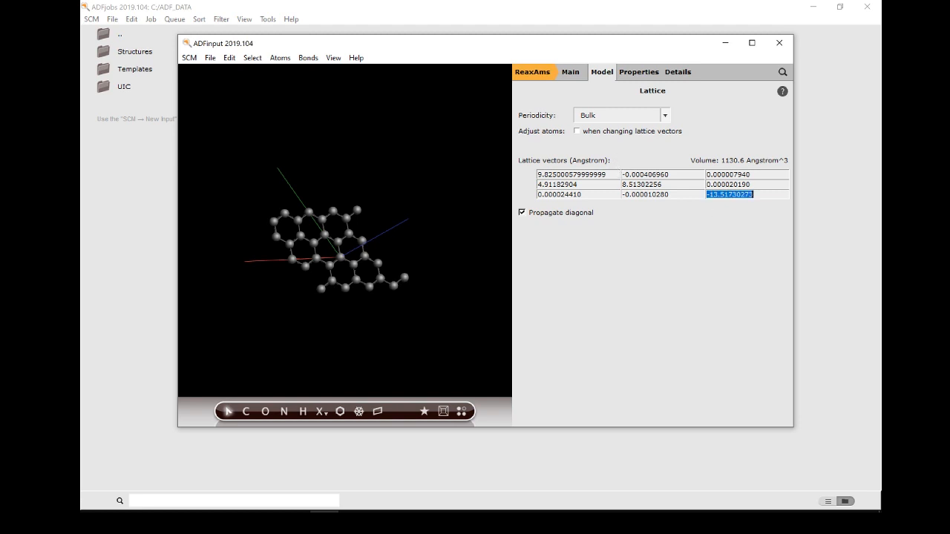
{"action": "type", "text": "100"}
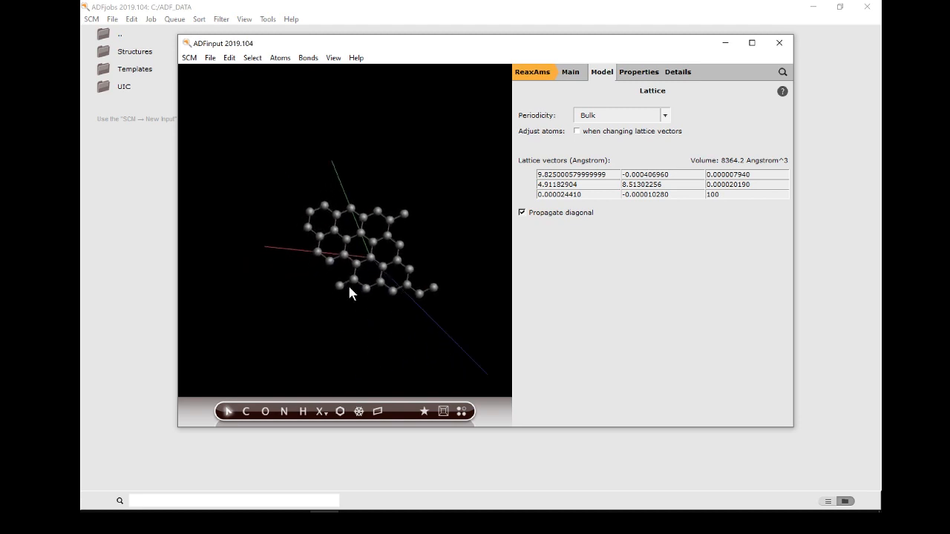
{"action": "left_click_drag", "start_coordinate": [350, 293], "coordinate": [377, 240]}
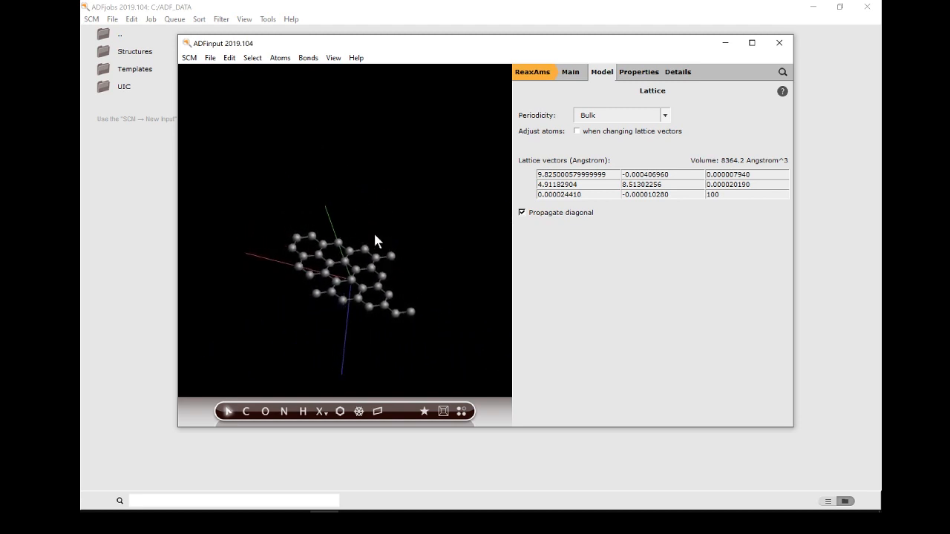
{"action": "left_click_drag", "start_coordinate": [374, 242], "coordinate": [267, 218]}
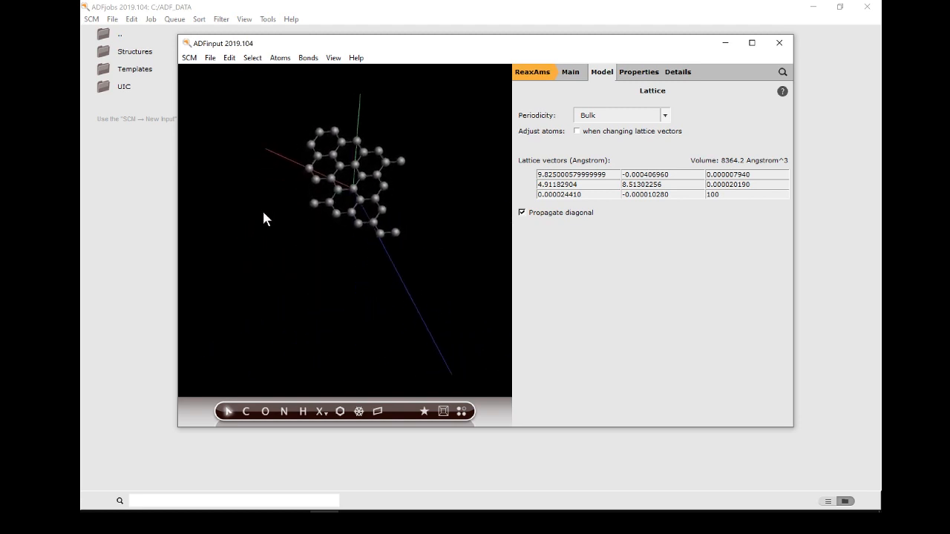
{"action": "left_click_drag", "start_coordinate": [267, 219], "coordinate": [368, 221]}
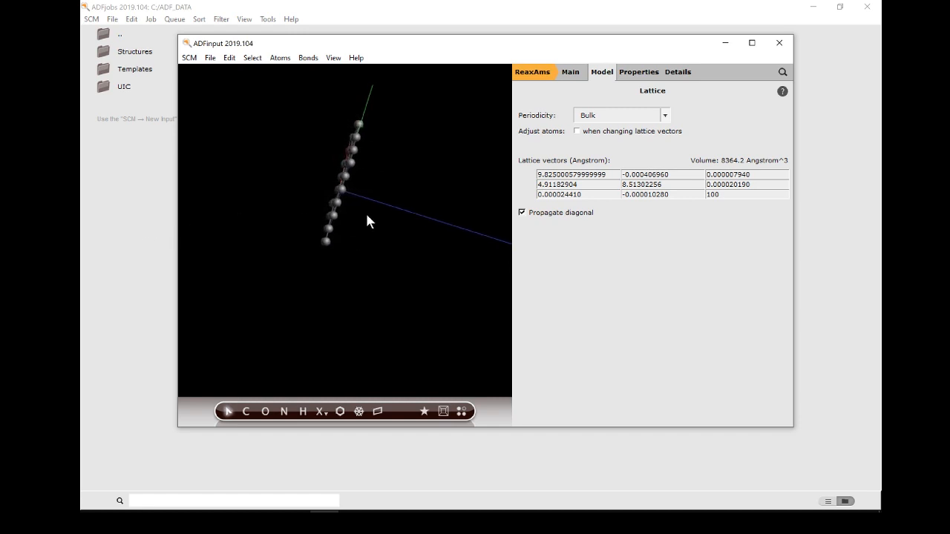
{"action": "mouse_move", "coordinate": [505, 320]}
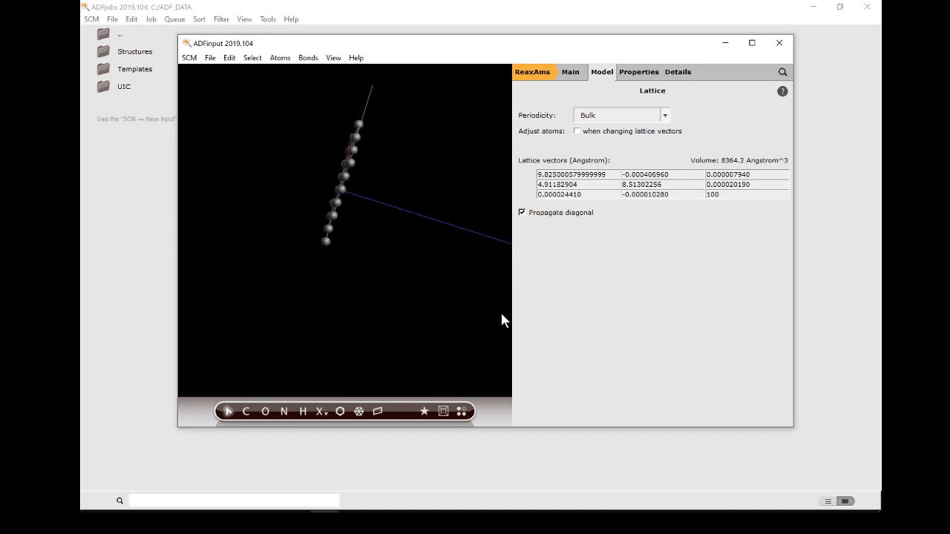
{"action": "mouse_move", "coordinate": [398, 196]}
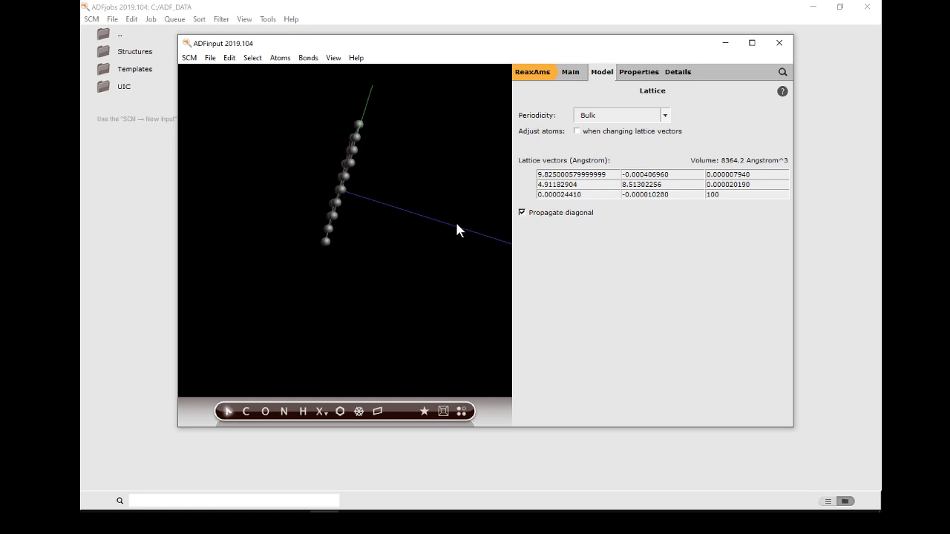
Step: Generate a 6×6 in-plane supercell of the graphene sheet via Edit > Crystal
{"action": "left_click", "coordinate": [228, 57]}
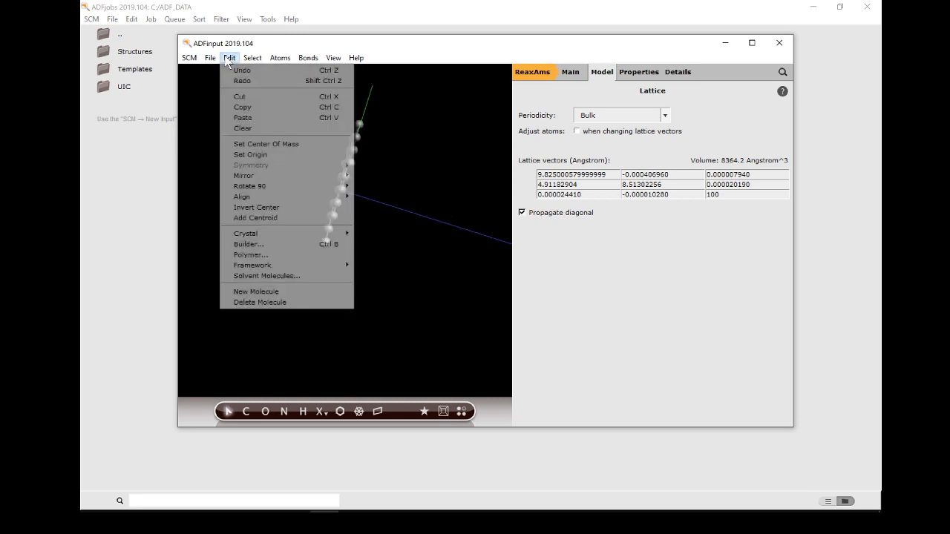
{"action": "mouse_move", "coordinate": [245, 233]}
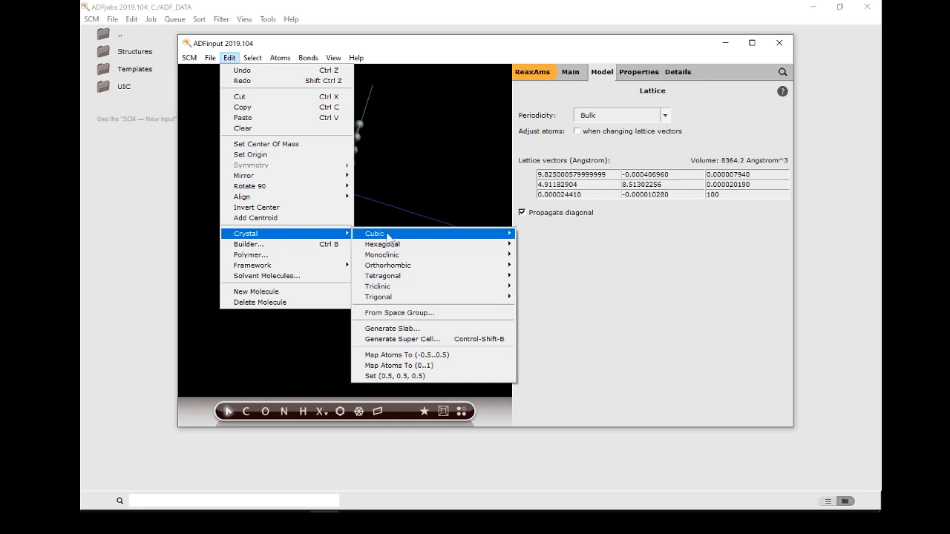
{"action": "left_click", "coordinate": [402, 338]}
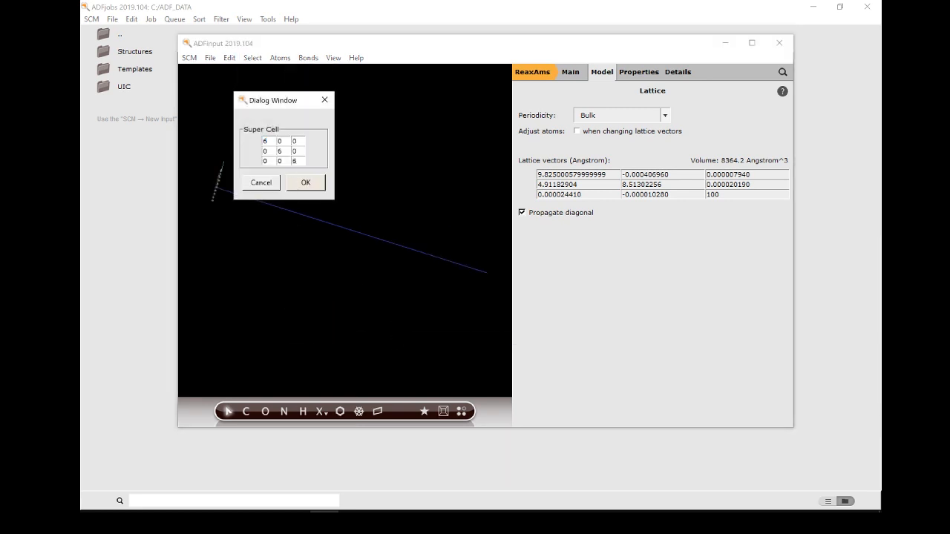
{"action": "left_click", "coordinate": [279, 152]}
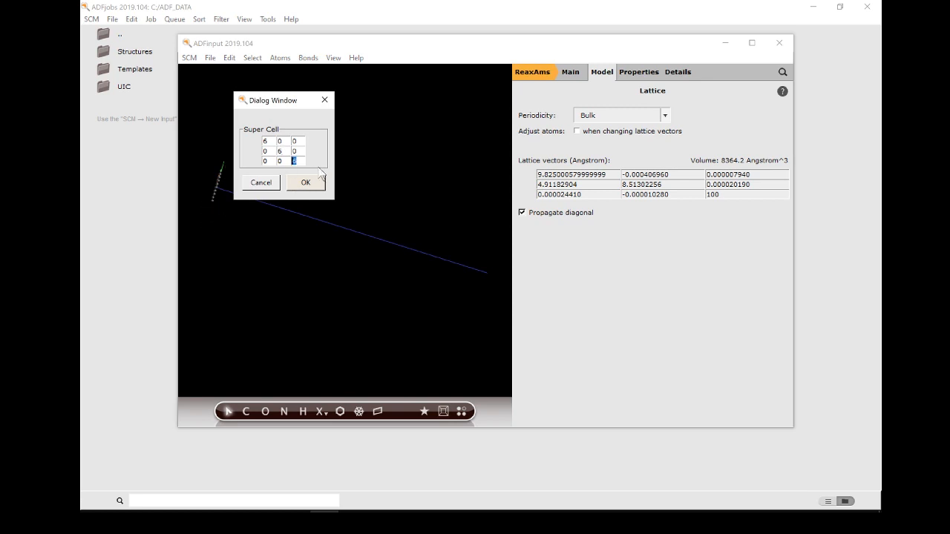
{"action": "left_click", "coordinate": [304, 183]}
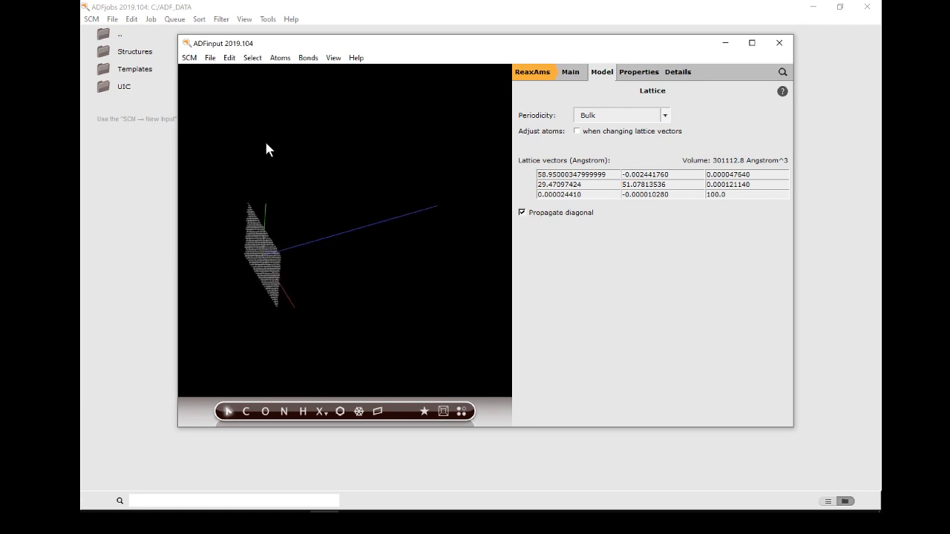
Step: Rotate the view until the graphene sheet faces the camera
{"action": "left_click_drag", "start_coordinate": [269, 148], "coordinate": [280, 245]}
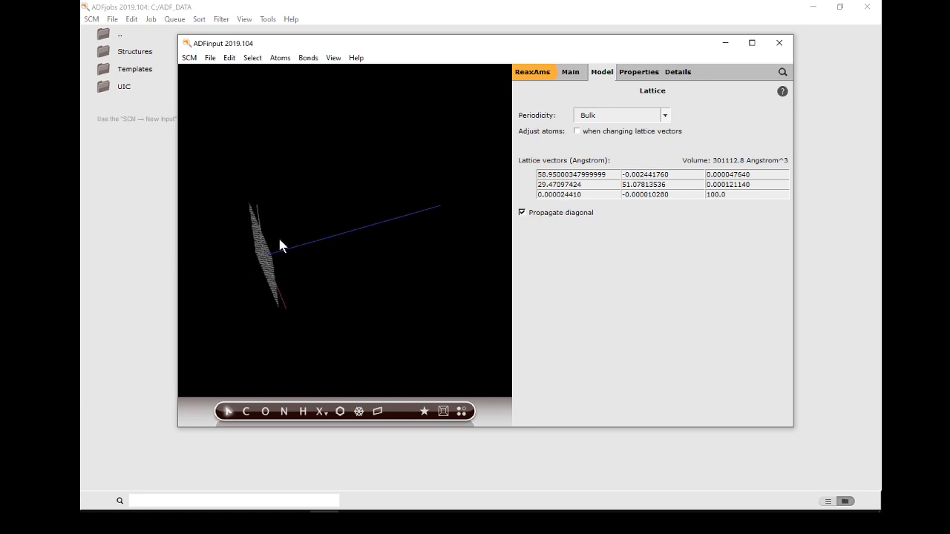
{"action": "mouse_move", "coordinate": [715, 224]}
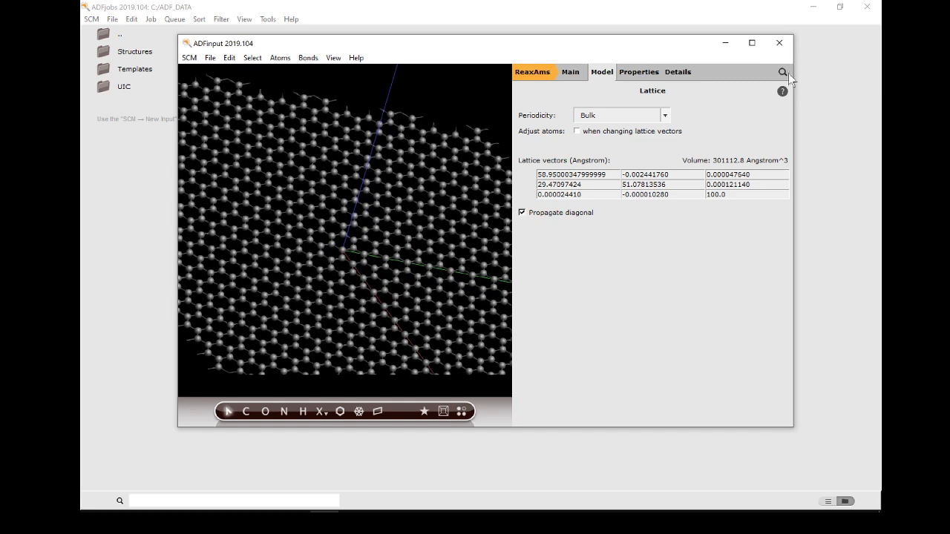
Step: Search 'buckyball' and insert the C60: Buckyball (ADF) structure into the model
{"action": "type", "text": "buckt"}
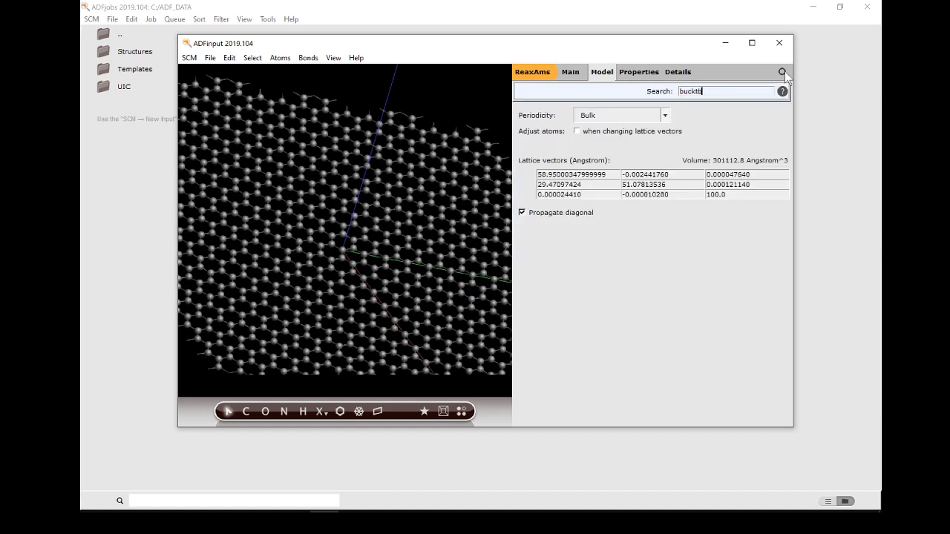
{"action": "type", "text": "buckyball"}
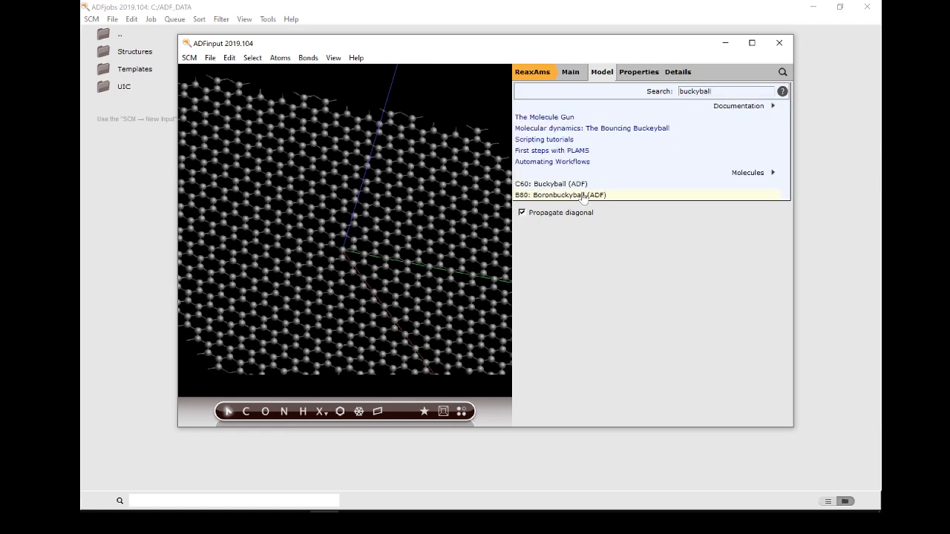
{"action": "left_click", "coordinate": [550, 184]}
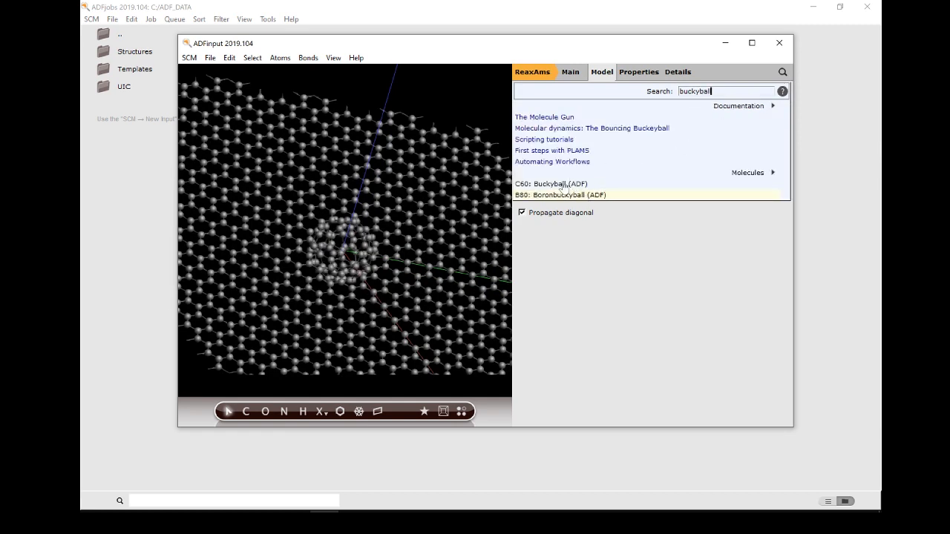
{"action": "left_click", "coordinate": [551, 184]}
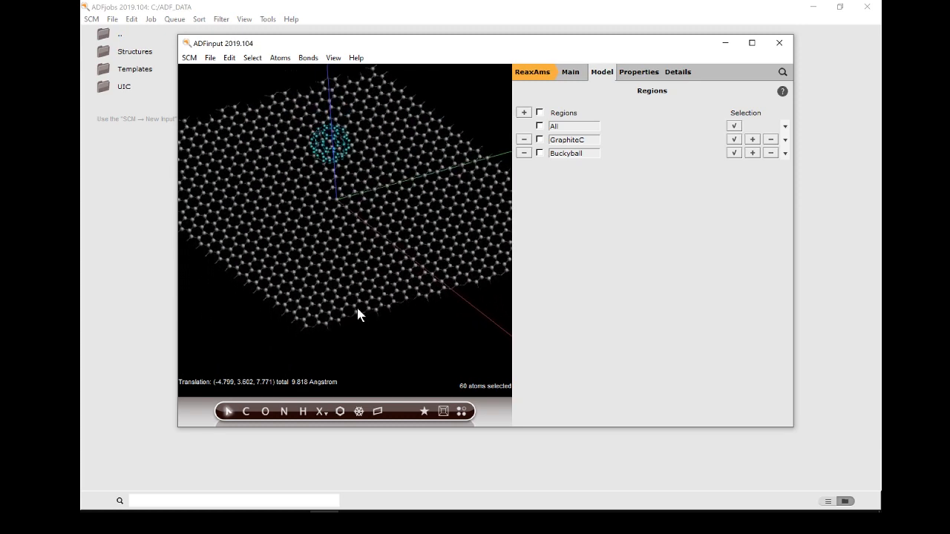
Step: Translate the buckyball well above the sheet and return to the Main calculation settings
{"action": "left_click_drag", "start_coordinate": [359, 314], "coordinate": [368, 205]}
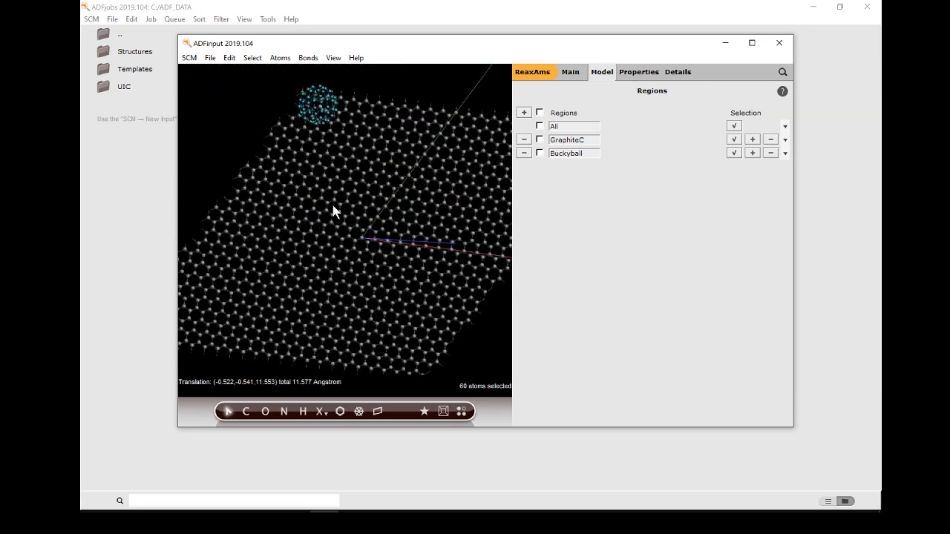
{"action": "left_click_drag", "start_coordinate": [333, 211], "coordinate": [339, 241]}
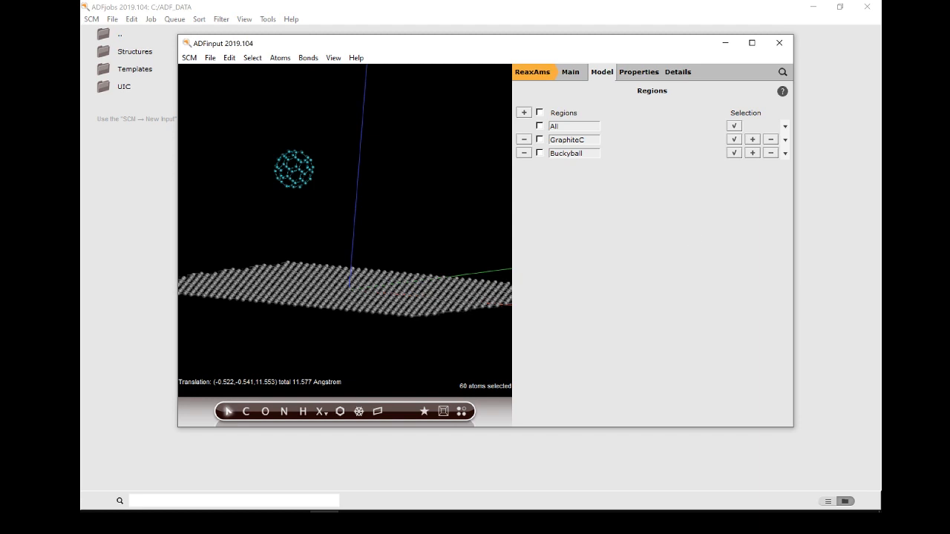
{"action": "mouse_move", "coordinate": [569, 169]}
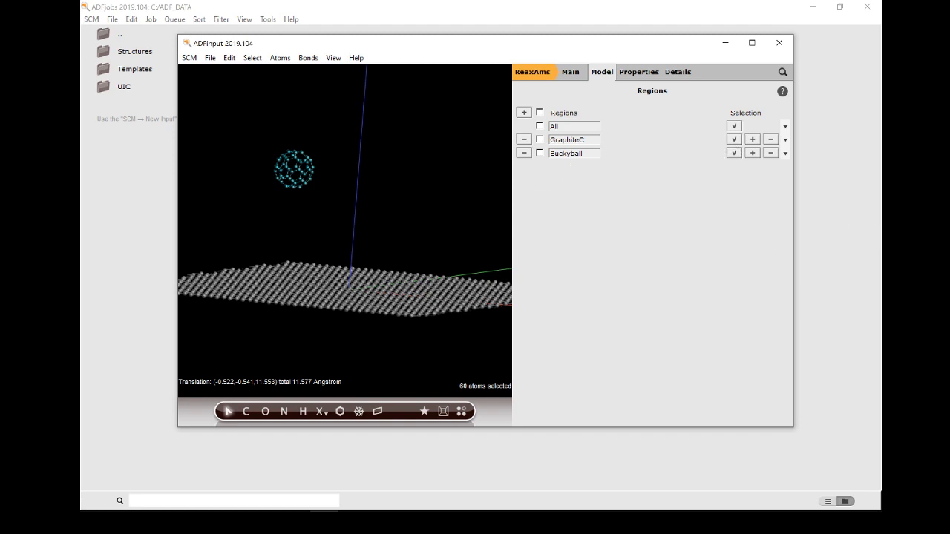
{"action": "mouse_move", "coordinate": [571, 153]}
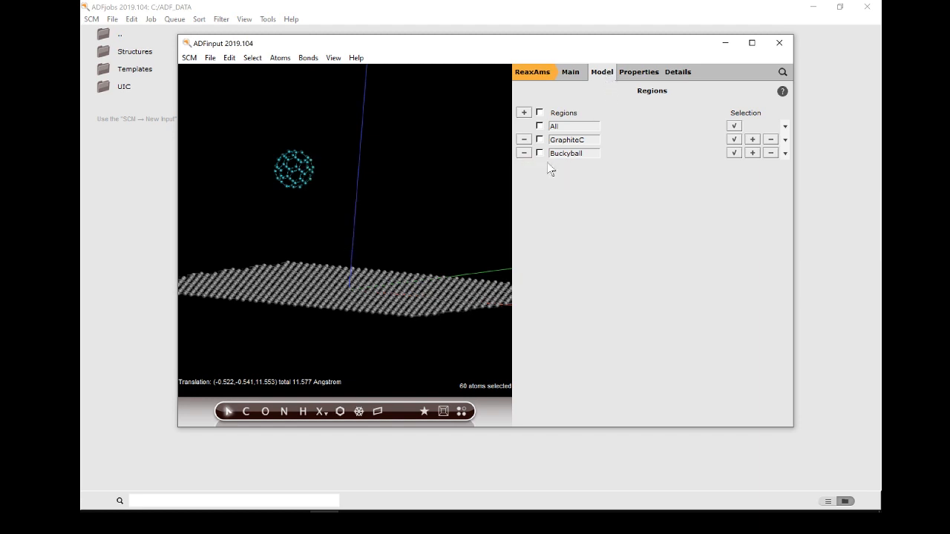
{"action": "left_click", "coordinate": [570, 71]}
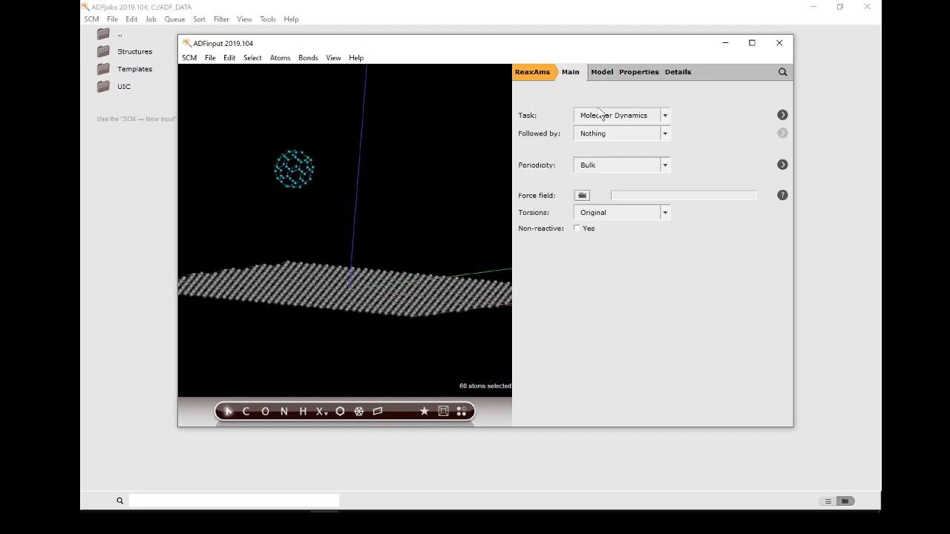
{"action": "mouse_move", "coordinate": [578, 83]}
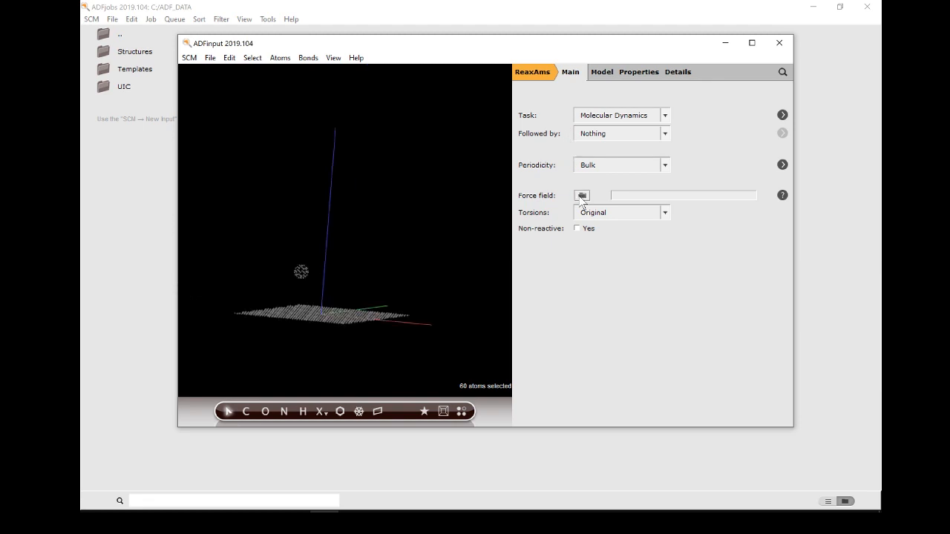
Step: Choose the C.ff carbon force field for the ReaxFF job
{"action": "left_click", "coordinate": [582, 196]}
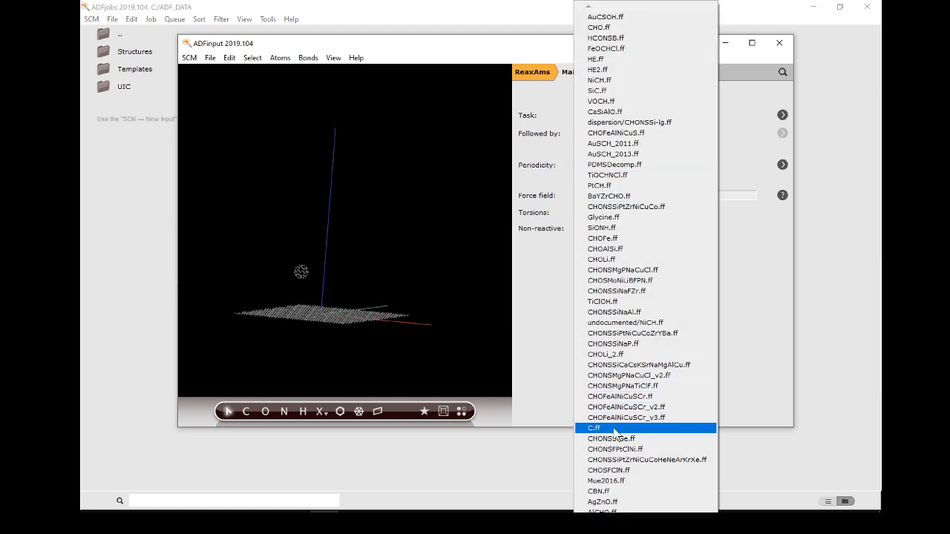
{"action": "left_click", "coordinate": [593, 427]}
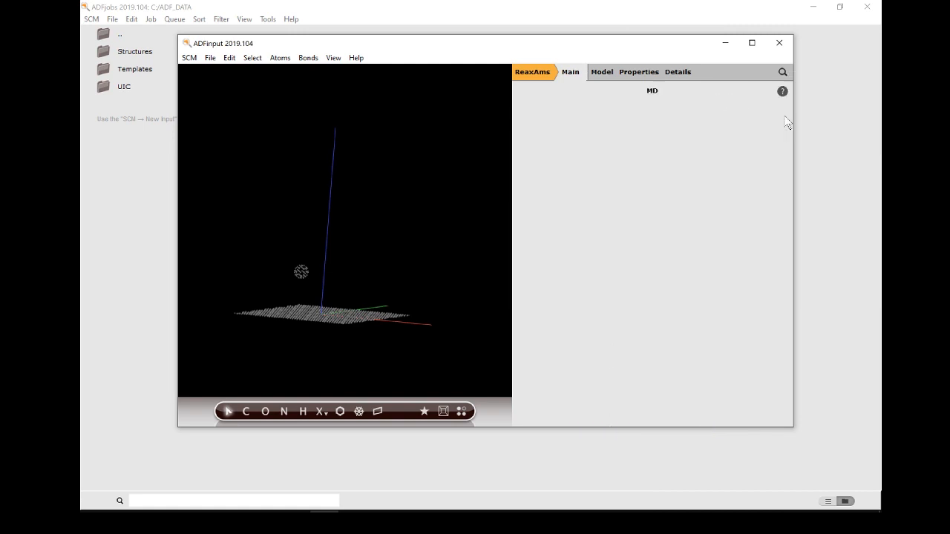
Step: Set 8000 MD steps sampled every 50, zero initial velocities, no momentum preservation
{"action": "left_click", "coordinate": [601, 71]}
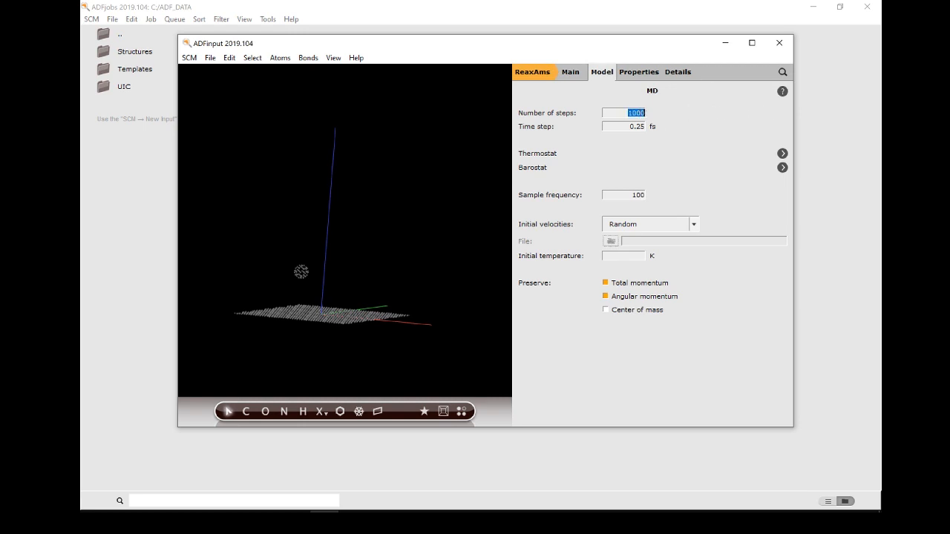
{"action": "type", "text": "800"}
{"action": "left_click", "coordinate": [623, 195]}
{"action": "type", "text": "5"}
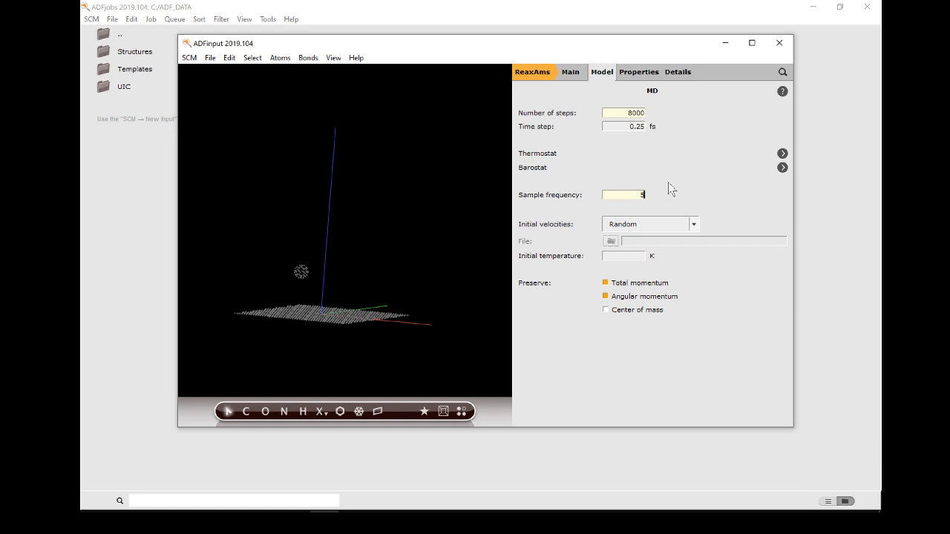
{"action": "type", "text": "0"}
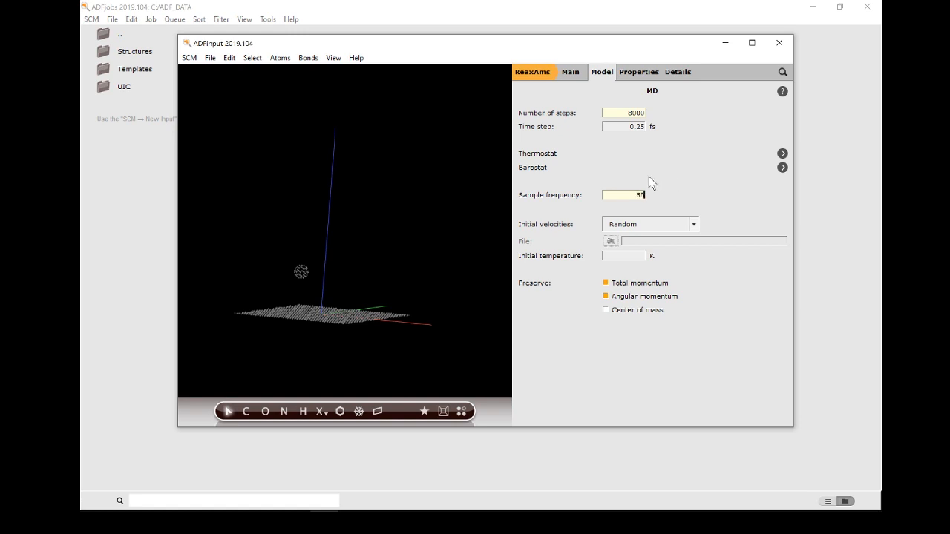
{"action": "left_click", "coordinate": [691, 224]}
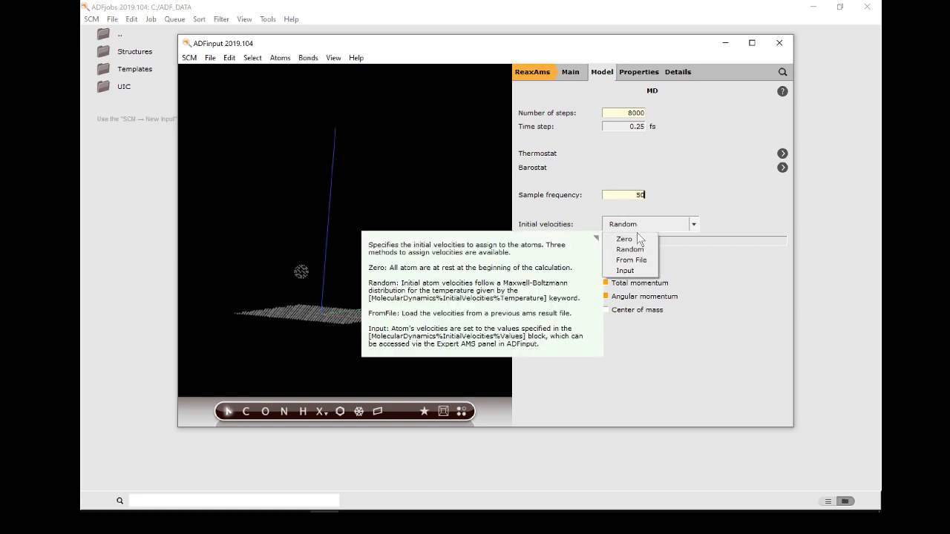
{"action": "left_click", "coordinate": [623, 238]}
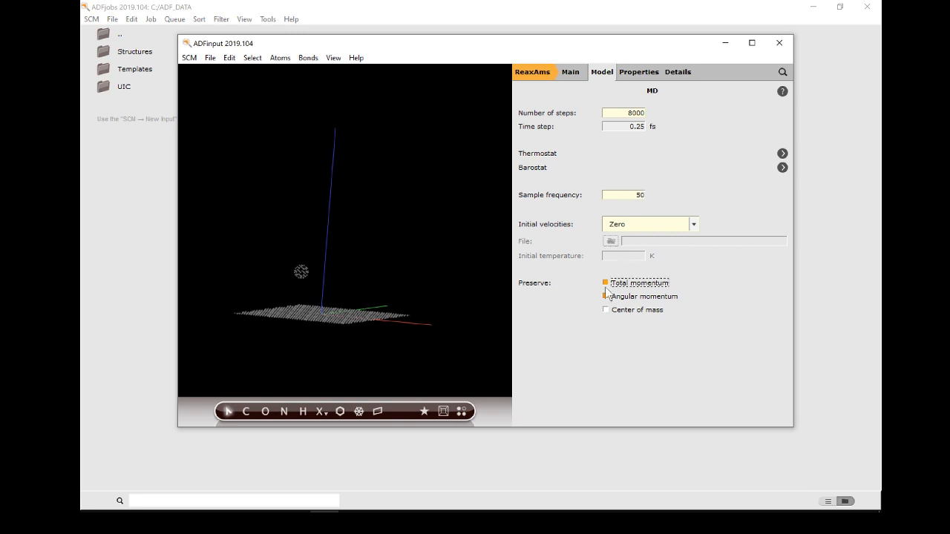
{"action": "left_click", "coordinate": [605, 282]}
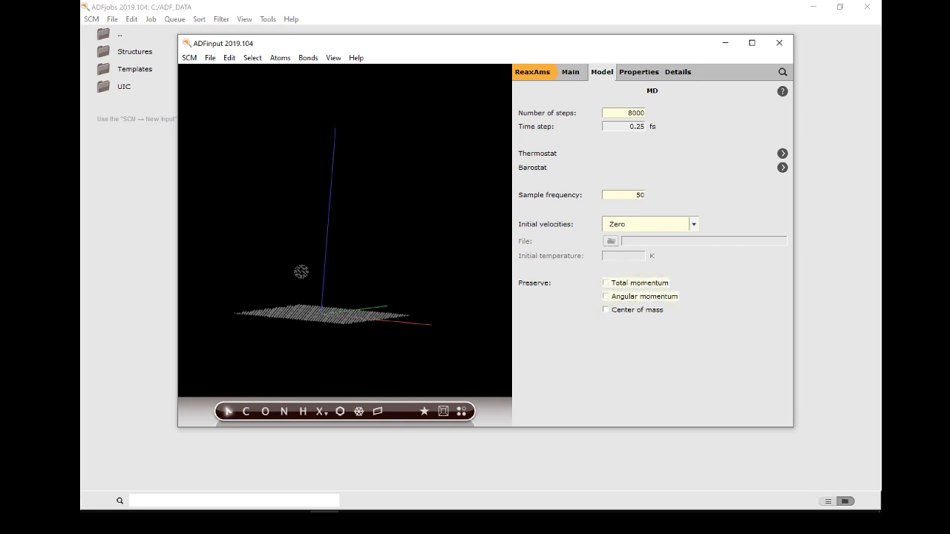
{"action": "left_click", "coordinate": [601, 71]}
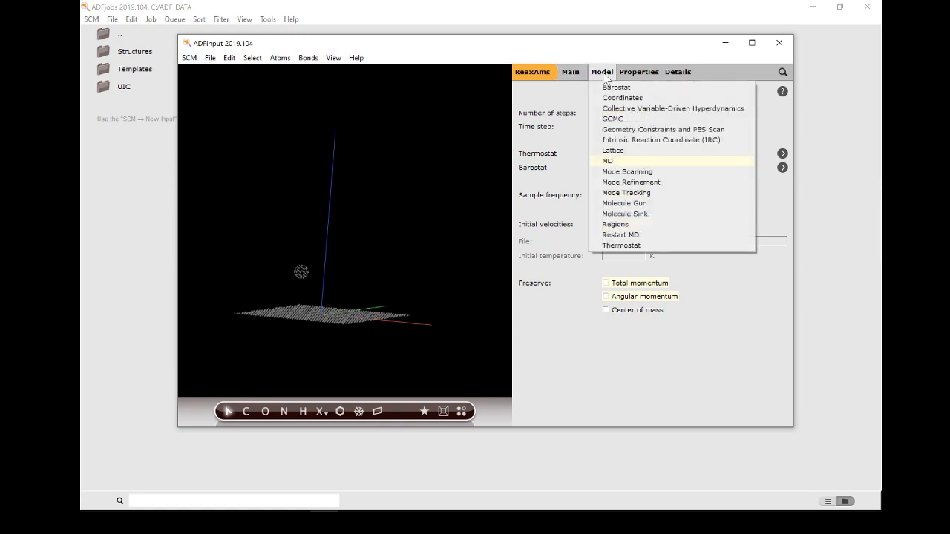
Step: Add a first Molecule Gun entry firing the Buckyball system
{"action": "left_click", "coordinate": [623, 202]}
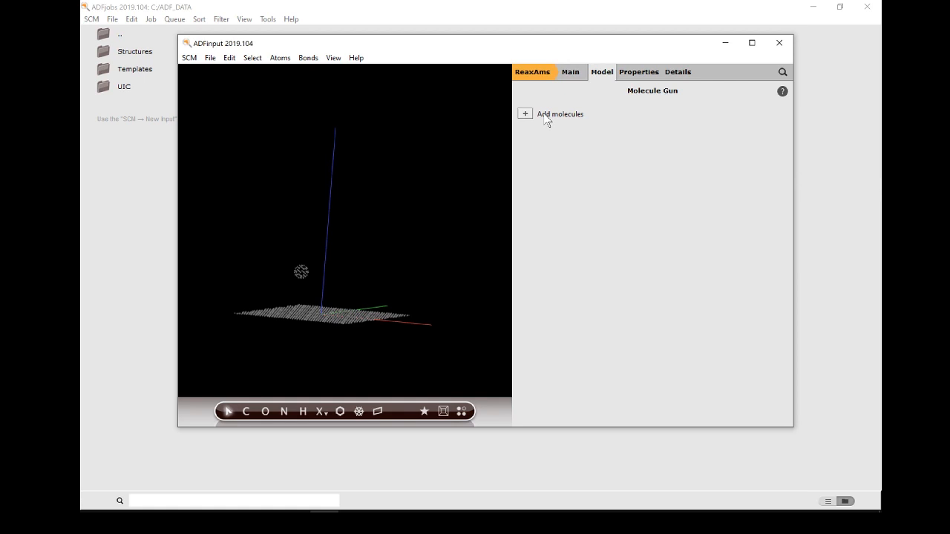
{"action": "left_click", "coordinate": [525, 112]}
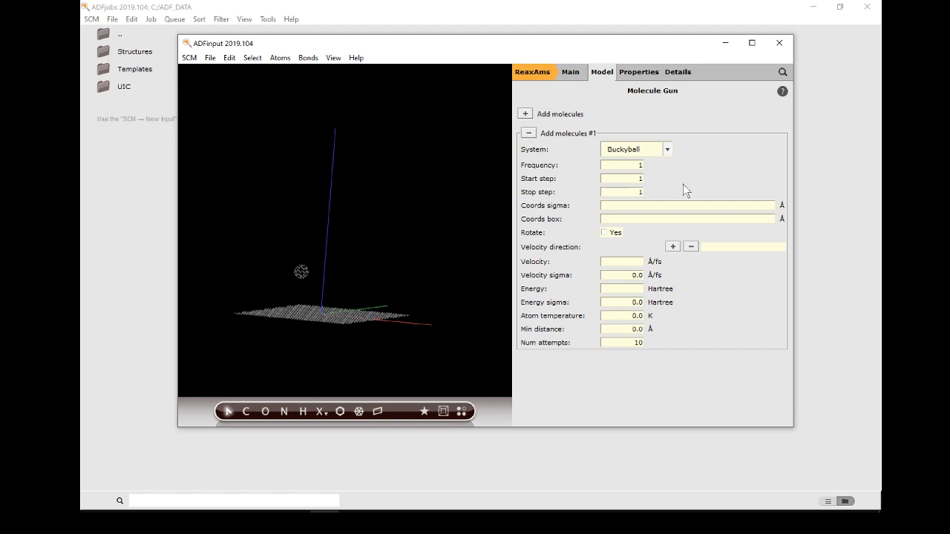
Step: Pick buckyball atom C(1208) and graphene atom C(791) as the shot's velocity direction
{"action": "left_click", "coordinate": [620, 192]}
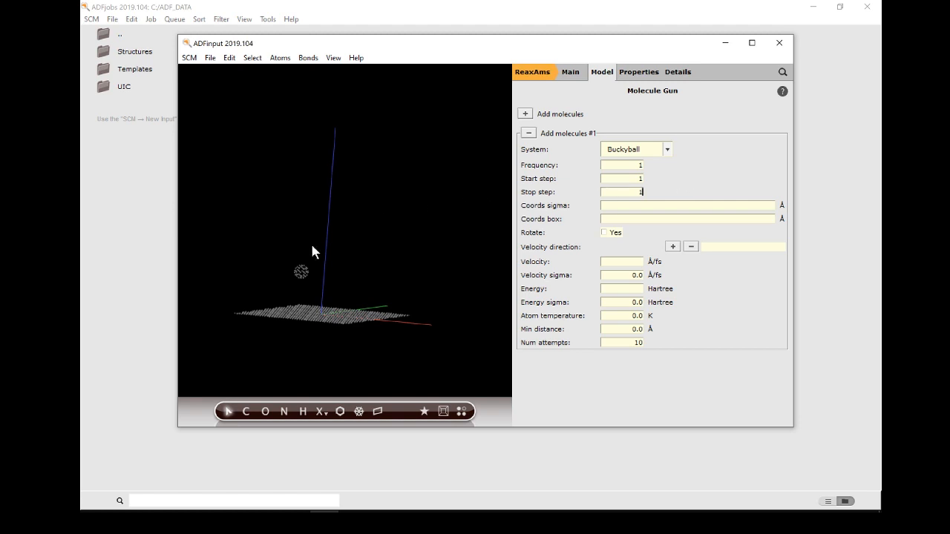
{"action": "mouse_move", "coordinate": [400, 285]}
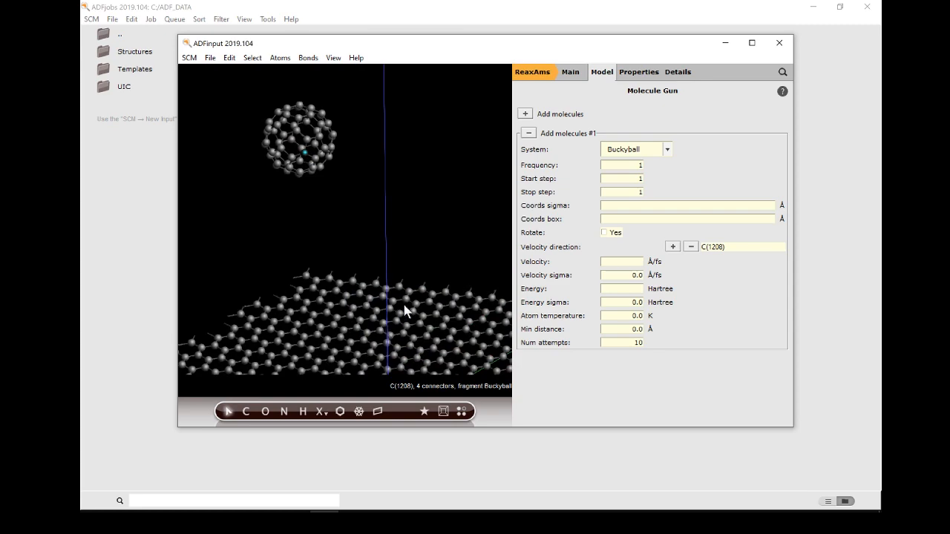
{"action": "mouse_move", "coordinate": [330, 207]}
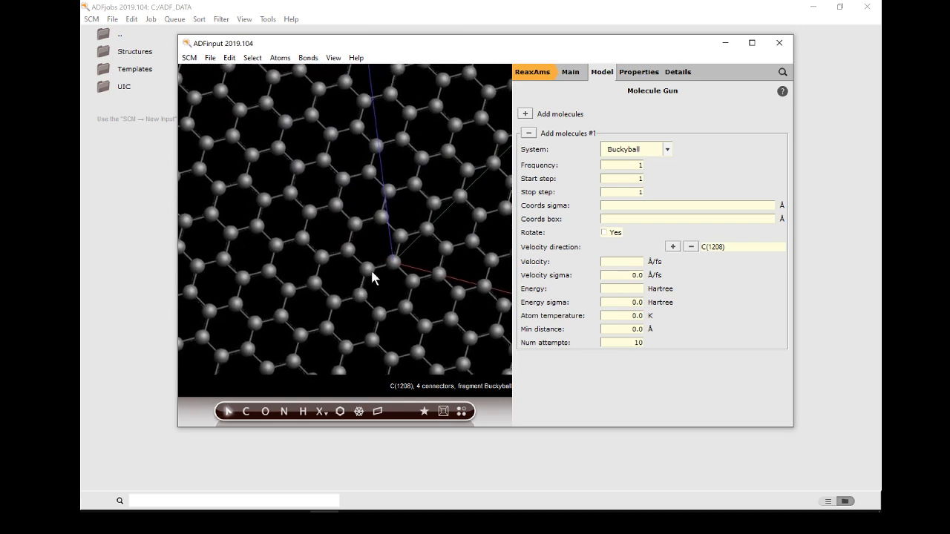
{"action": "mouse_move", "coordinate": [397, 270]}
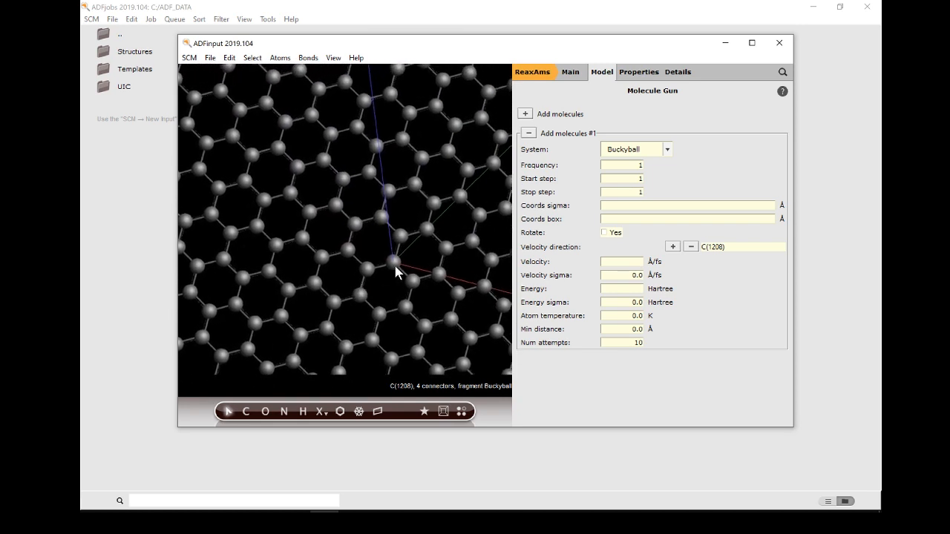
{"action": "left_click", "coordinate": [394, 255]}
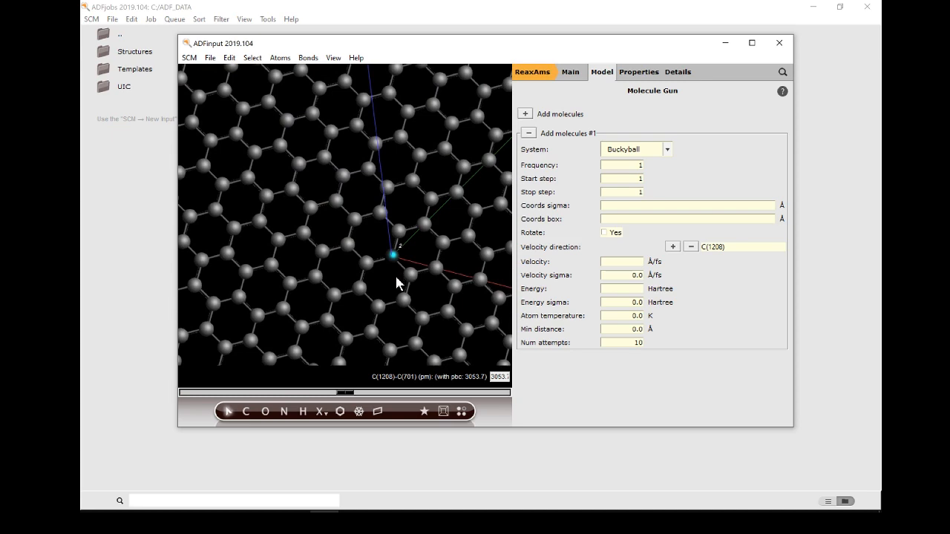
{"action": "mouse_move", "coordinate": [680, 255]}
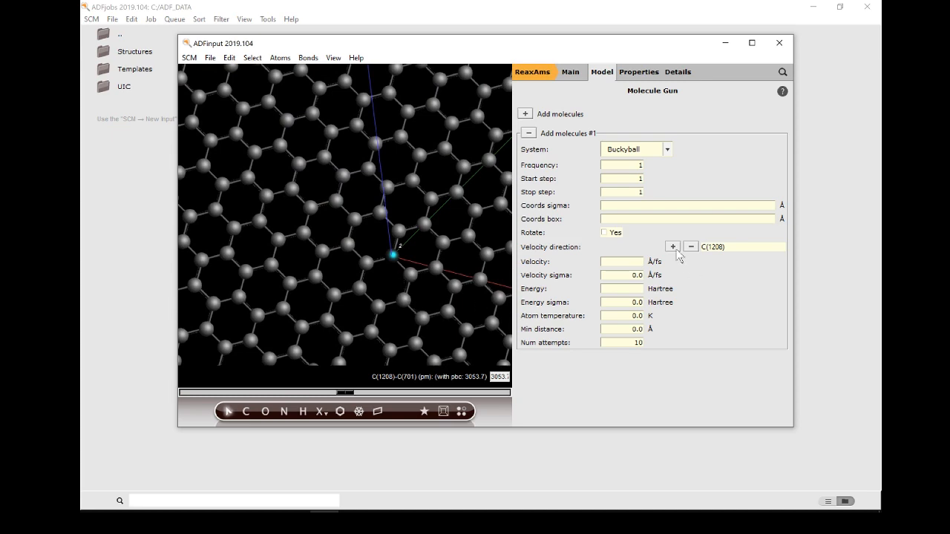
{"action": "left_click", "coordinate": [672, 246]}
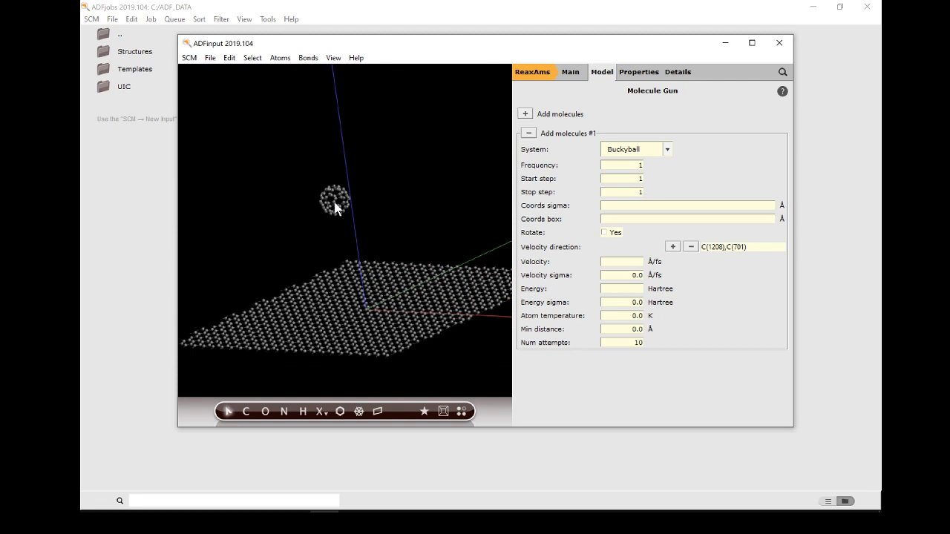
{"action": "mouse_move", "coordinate": [344, 217]}
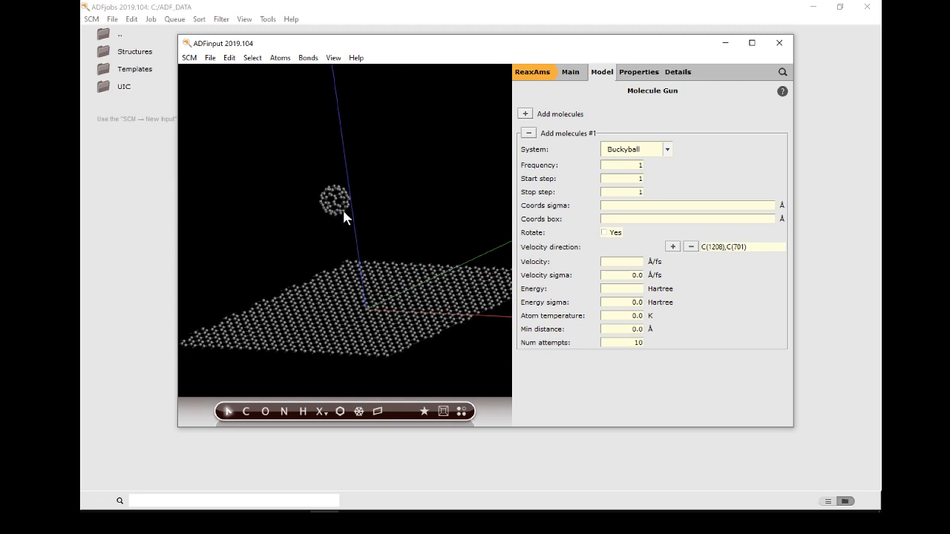
{"action": "mouse_move", "coordinate": [374, 311]}
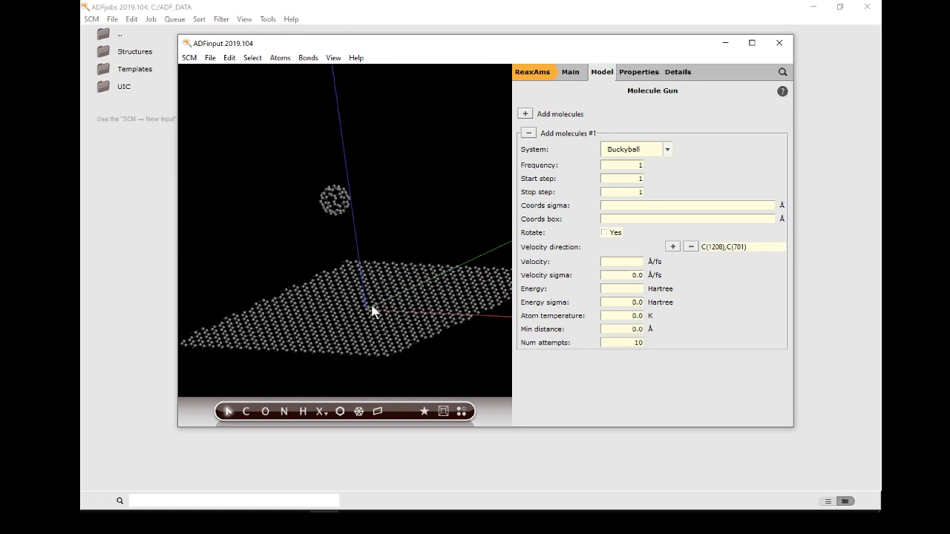
{"action": "mouse_move", "coordinate": [327, 219]}
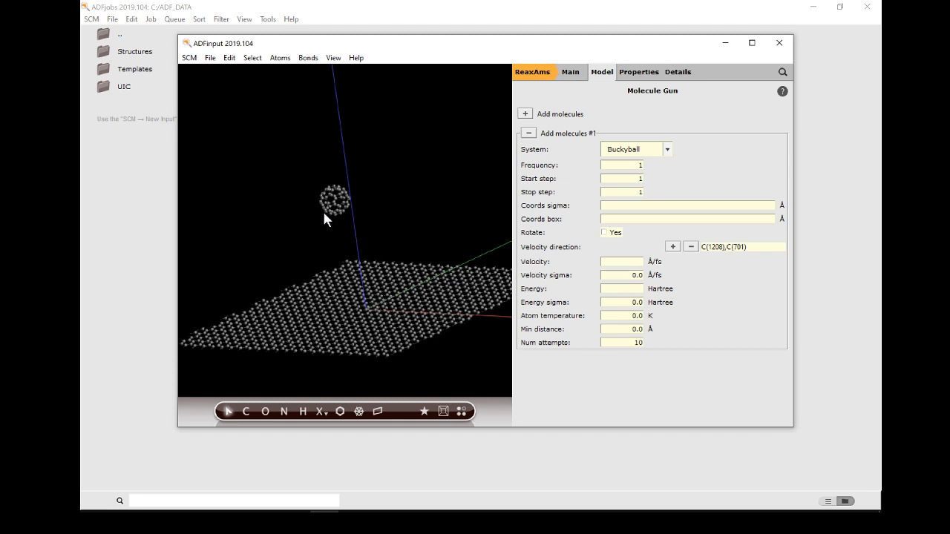
{"action": "mouse_move", "coordinate": [343, 237]}
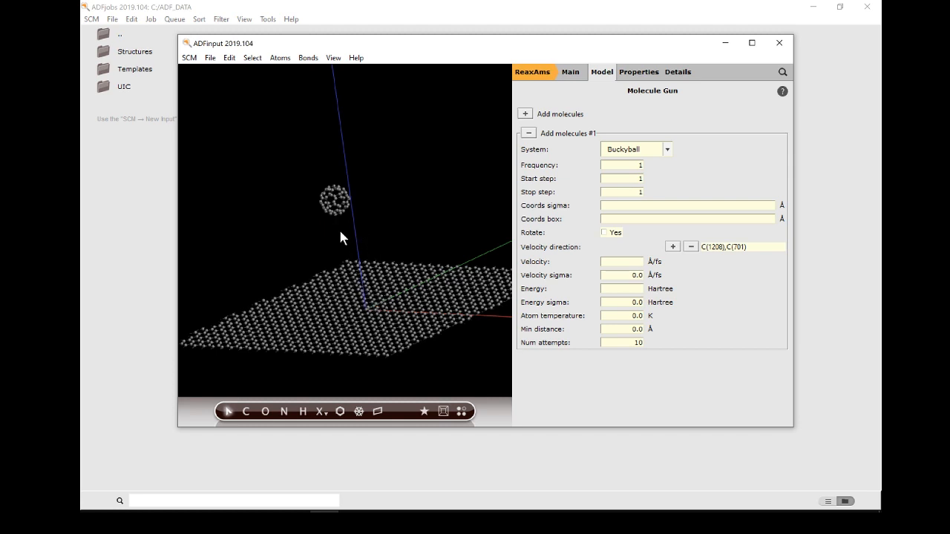
{"action": "mouse_move", "coordinate": [340, 233]}
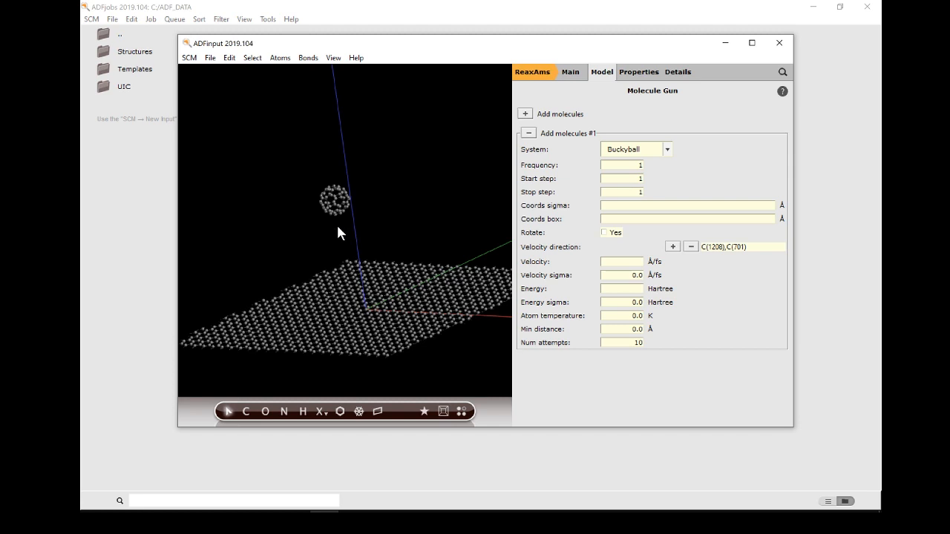
{"action": "mouse_move", "coordinate": [371, 303]}
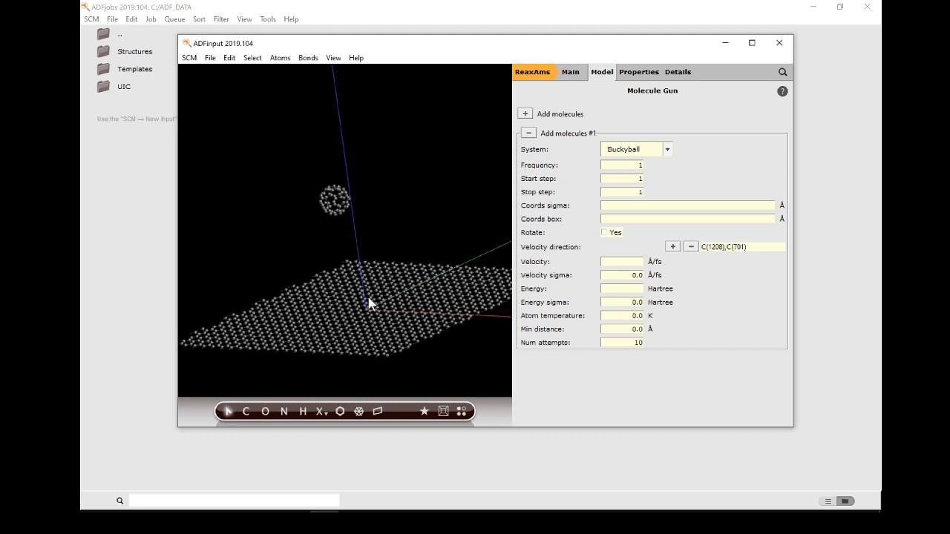
{"action": "mouse_move", "coordinate": [359, 288]}
{"action": "type", "text": "0.05"}
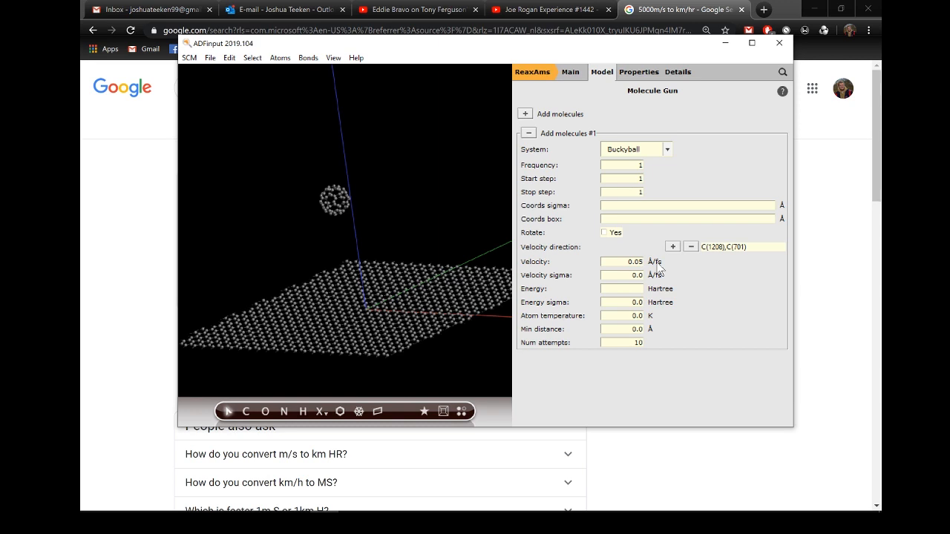
Step: Set the buckyball velocity to 0.05 Å/fs, save the job as MolGun and run it
{"action": "left_click", "coordinate": [645, 261]}
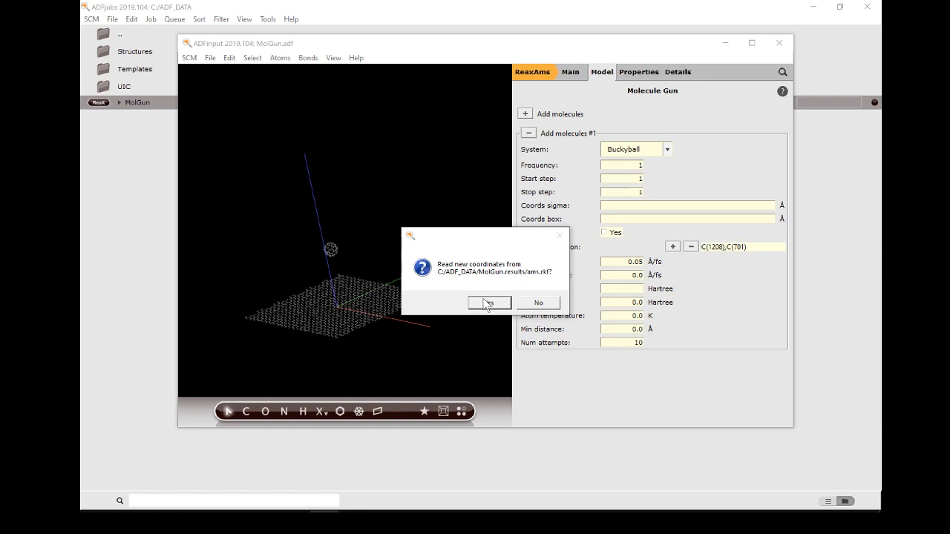
Step: Accept the MolGun run's new coordinates and view its trajectory via SCM > Movie
{"action": "left_click", "coordinate": [488, 303]}
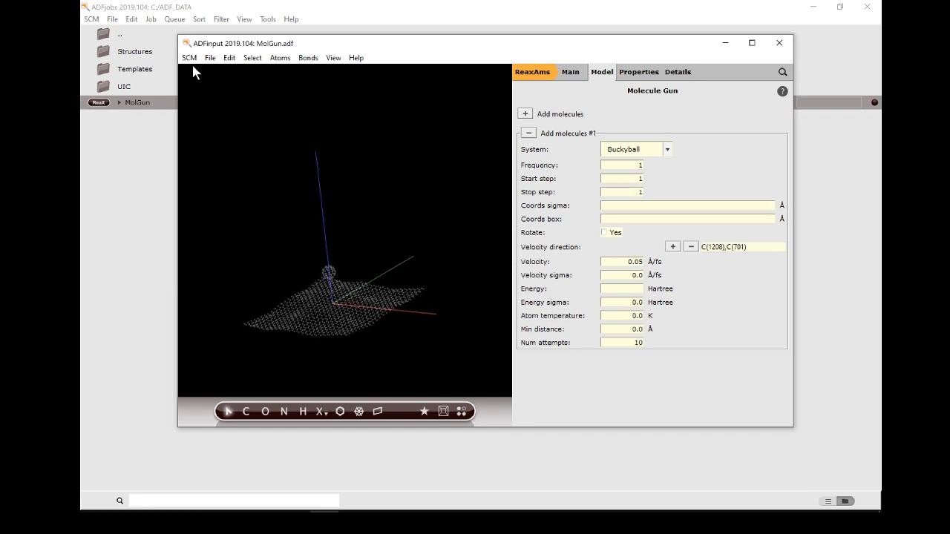
{"action": "left_click", "coordinate": [190, 57]}
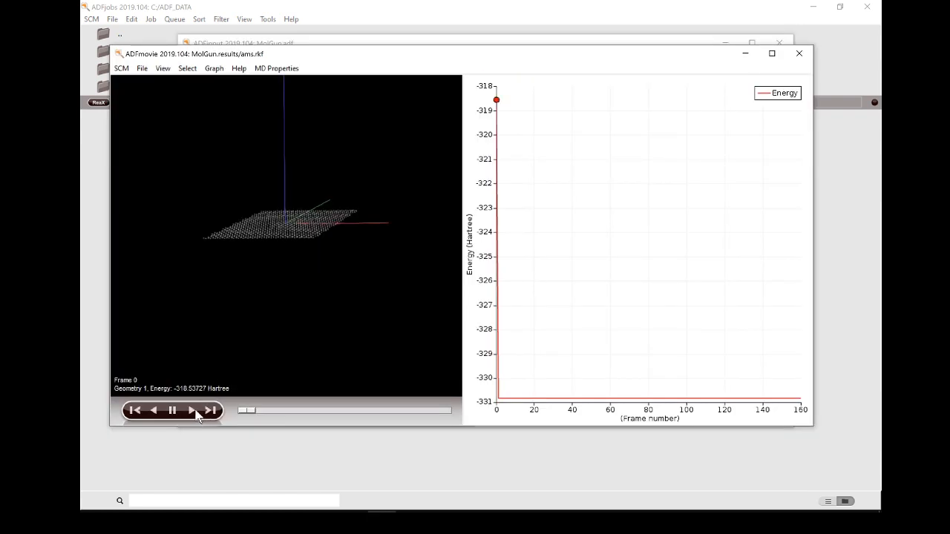
Step: Play the MolGun trajectory past the low-frame-rate prompt up to about frame 150
{"action": "left_click", "coordinate": [190, 410]}
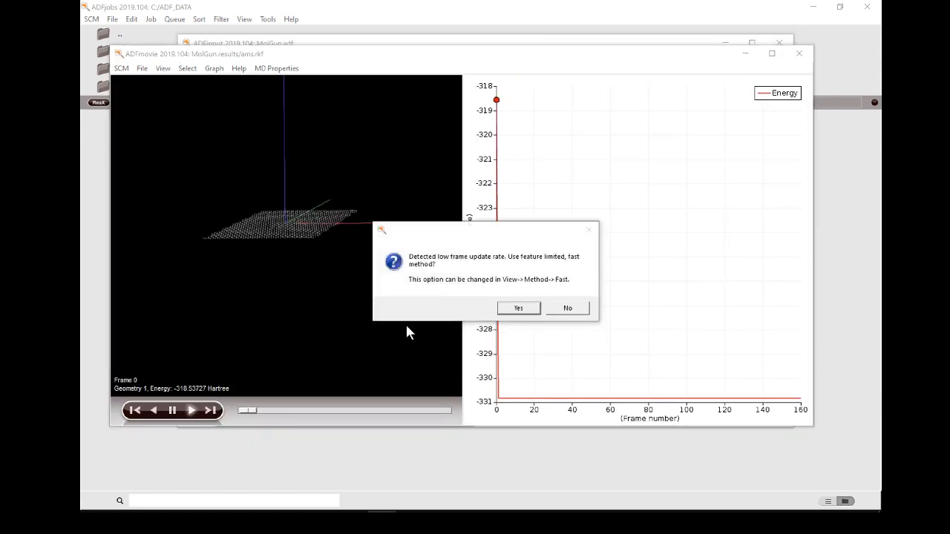
{"action": "left_click", "coordinate": [517, 308]}
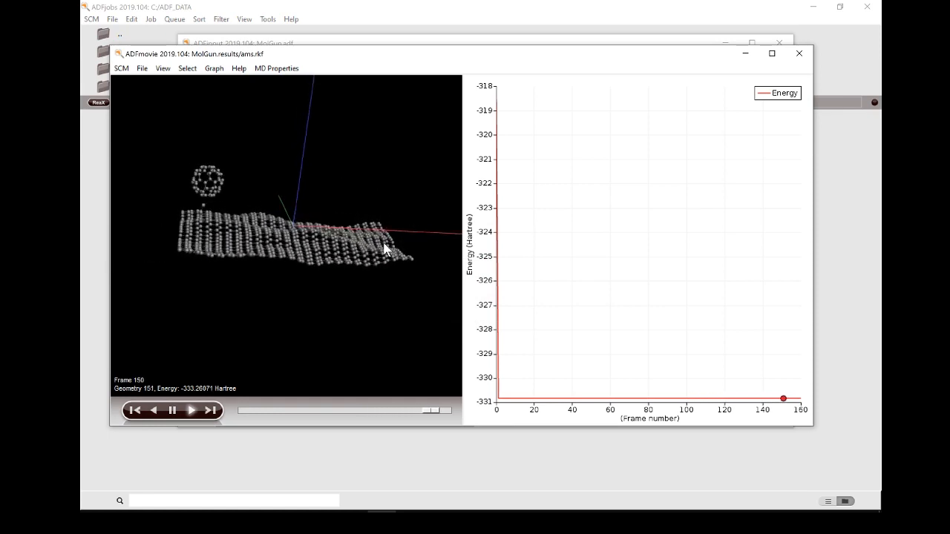
{"action": "left_click", "coordinate": [190, 410]}
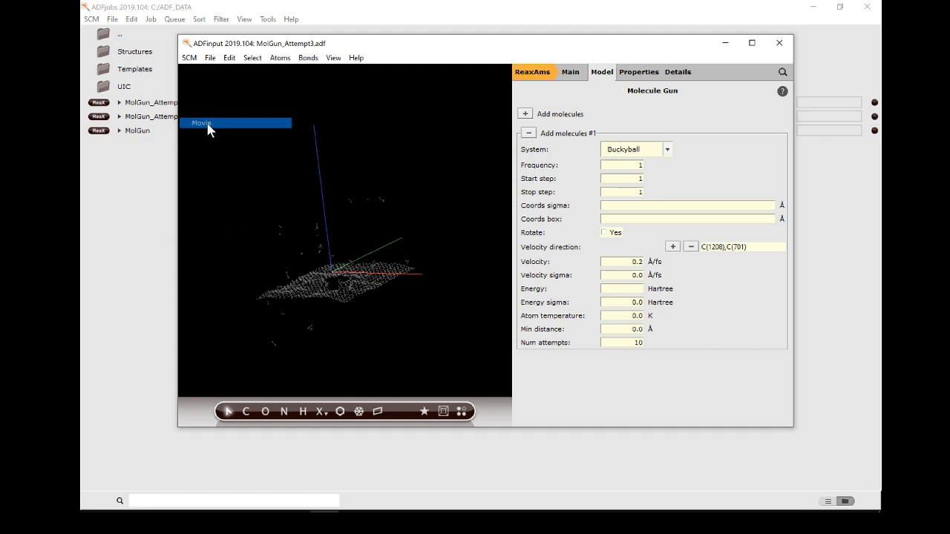
{"action": "mouse_move", "coordinate": [326, 277]}
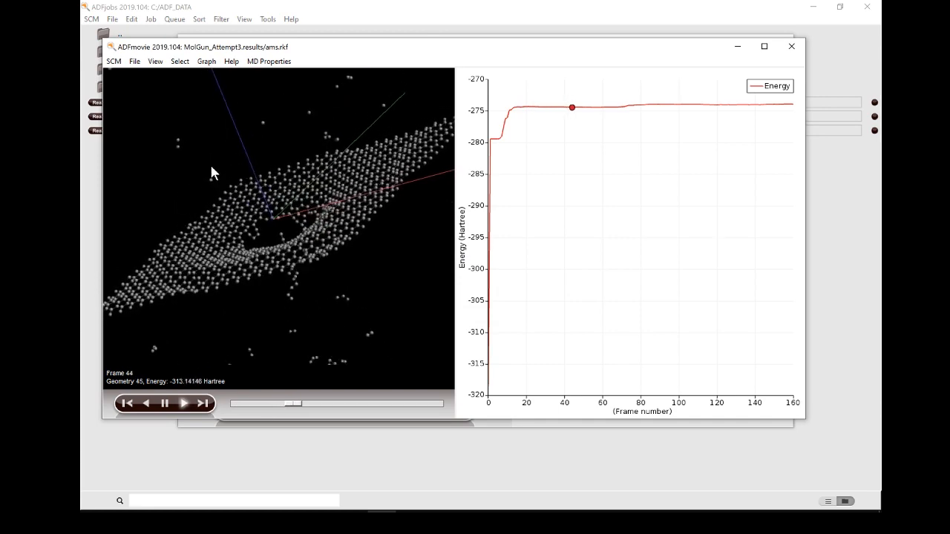
Step: Play the MolGun_Attempt3 trajectory to about frame 136, showing the punctured sheet
{"action": "left_click", "coordinate": [184, 403]}
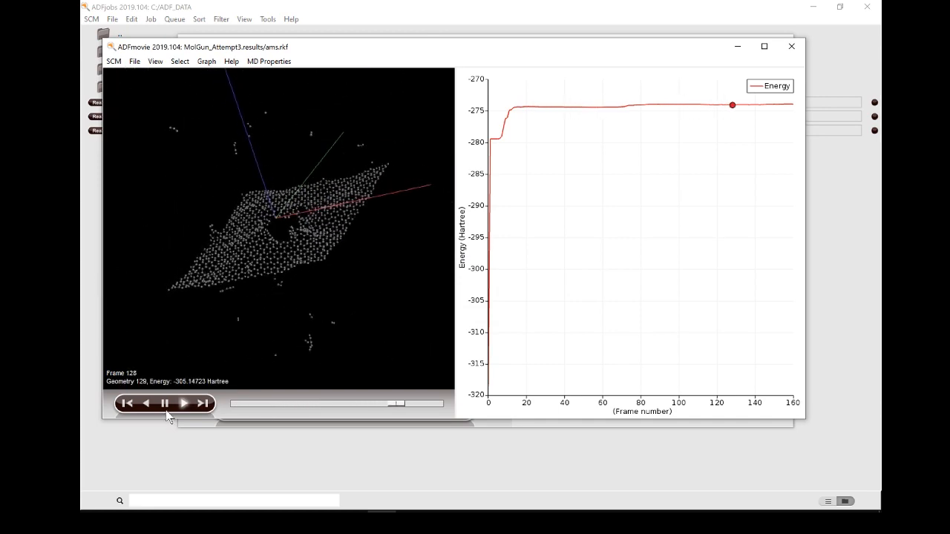
{"action": "left_click", "coordinate": [184, 403]}
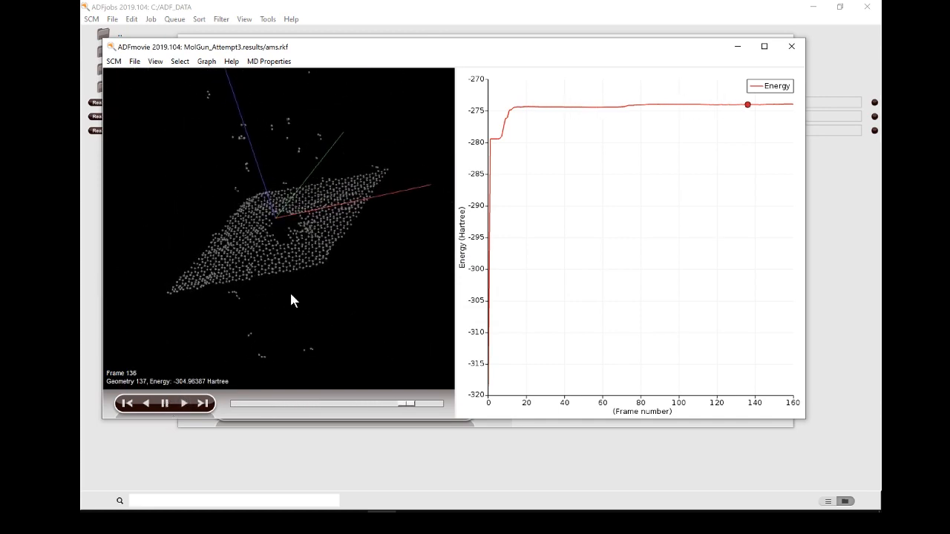